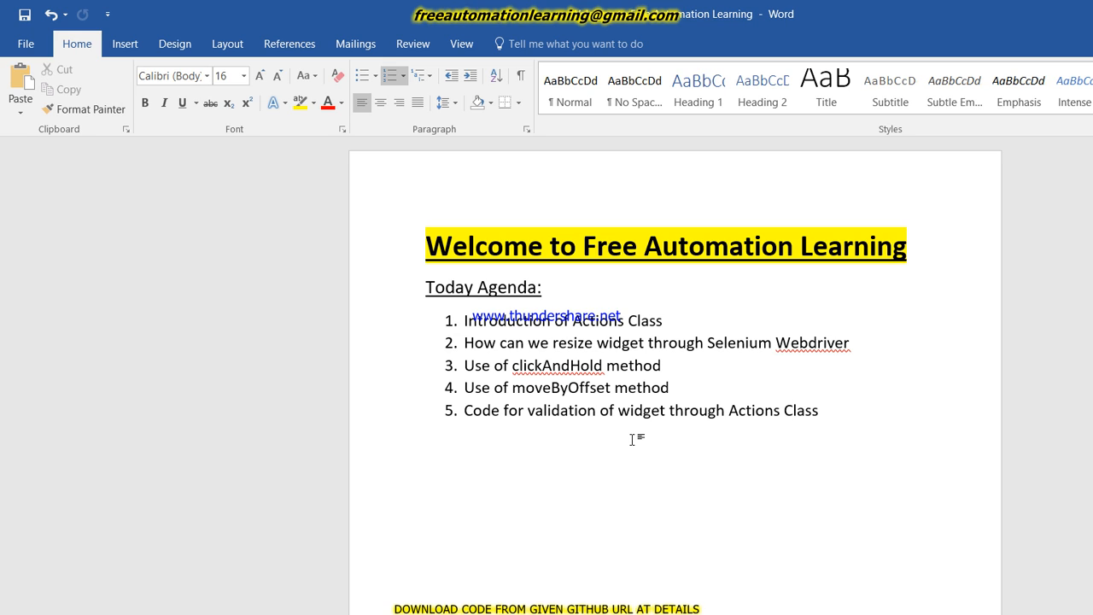
Try out the jQuery Resizable demo box in the browser by shrinking and enlarging it.
{"action": "left_click", "coordinate": [792, 410]}
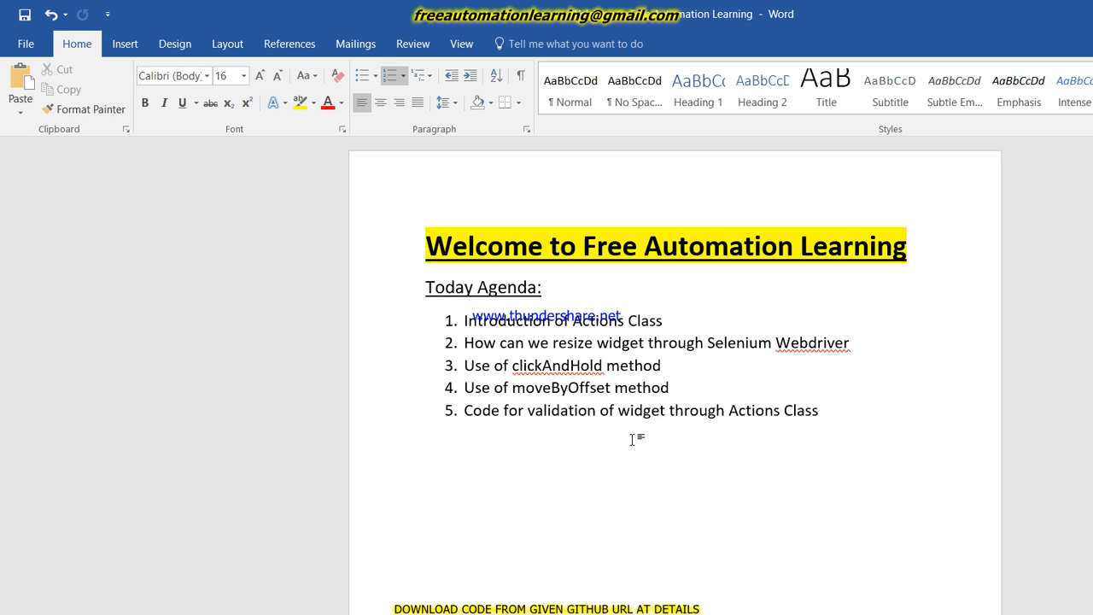
{"action": "left_click", "coordinate": [791, 410]}
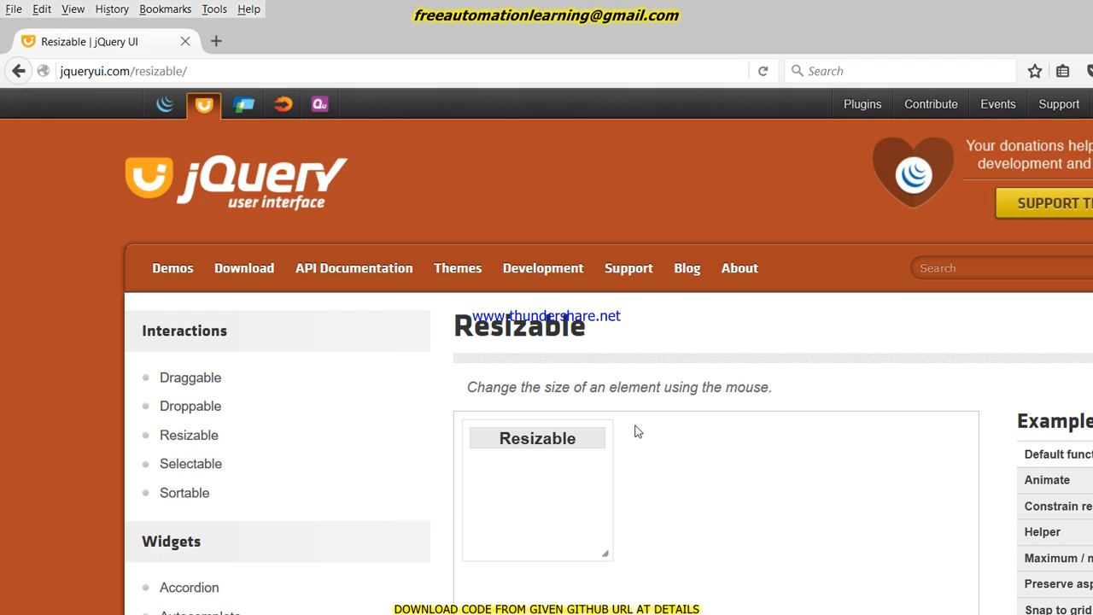
{"action": "mouse_move", "coordinate": [531, 425]}
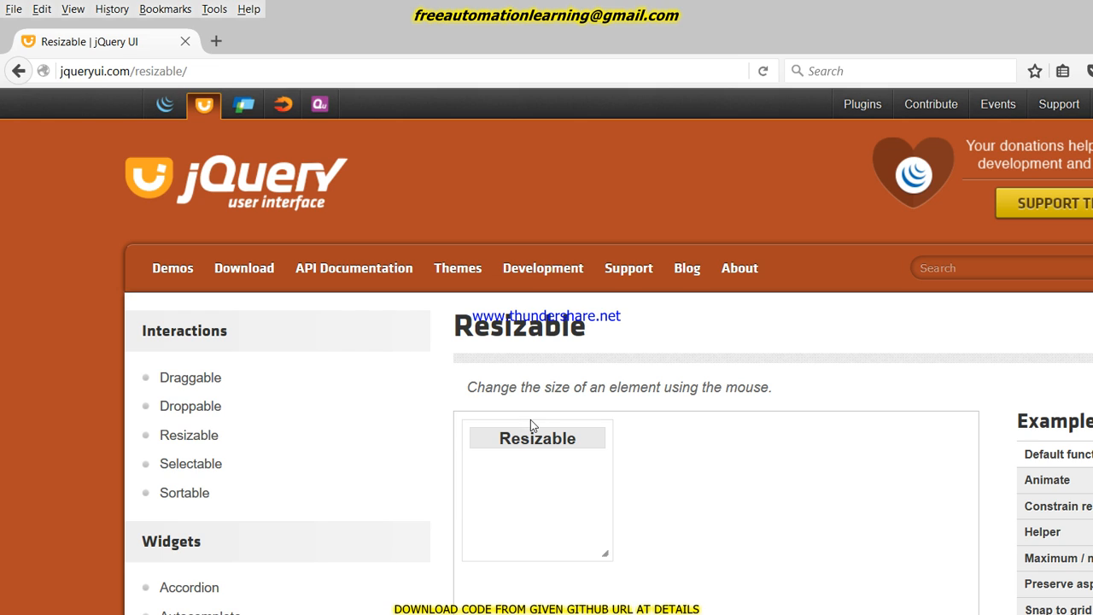
{"action": "mouse_move", "coordinate": [545, 431]}
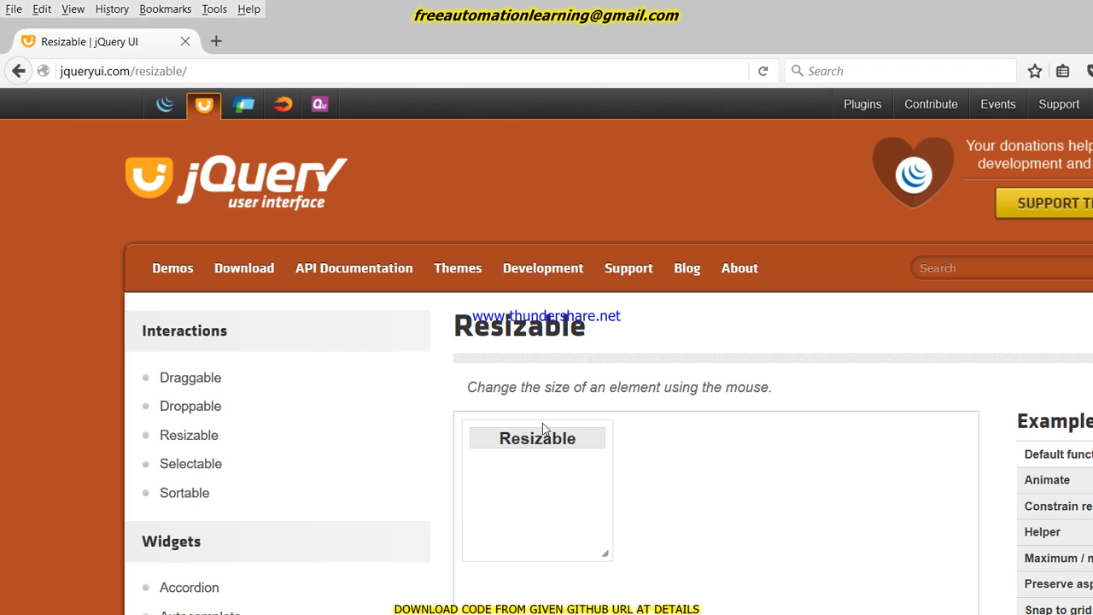
{"action": "mouse_move", "coordinate": [516, 460]}
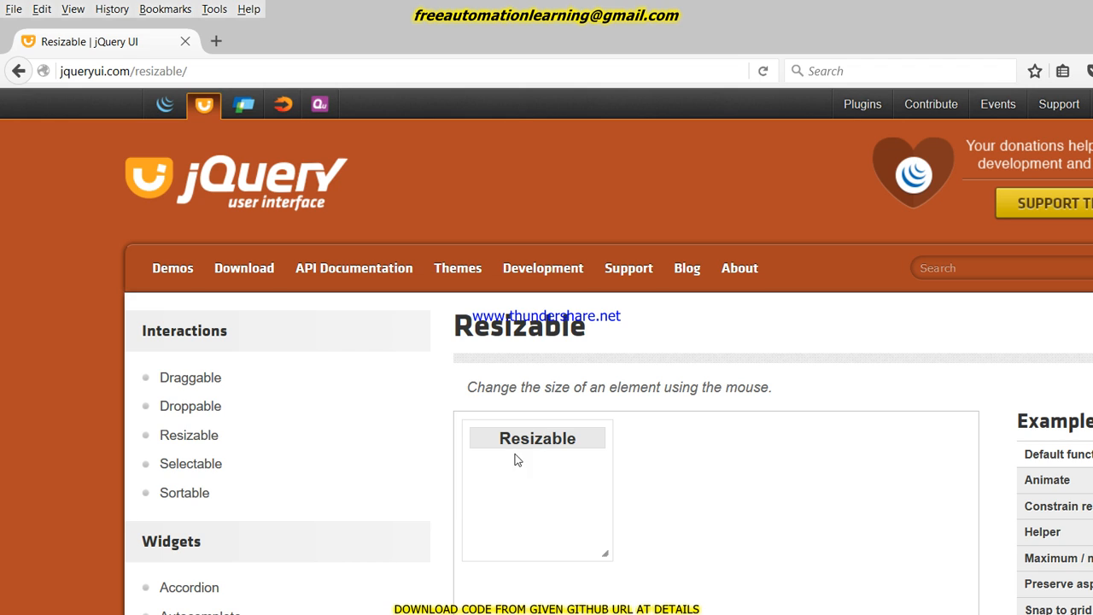
{"action": "mouse_move", "coordinate": [486, 446]}
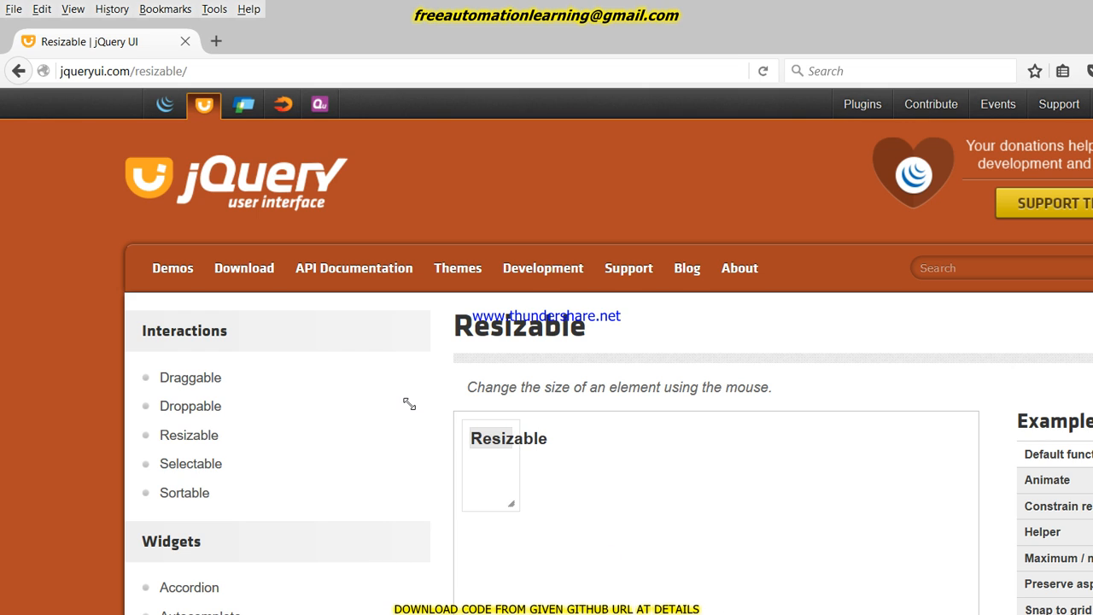
{"action": "left_click_drag", "start_coordinate": [511, 504], "coordinate": [680, 523]}
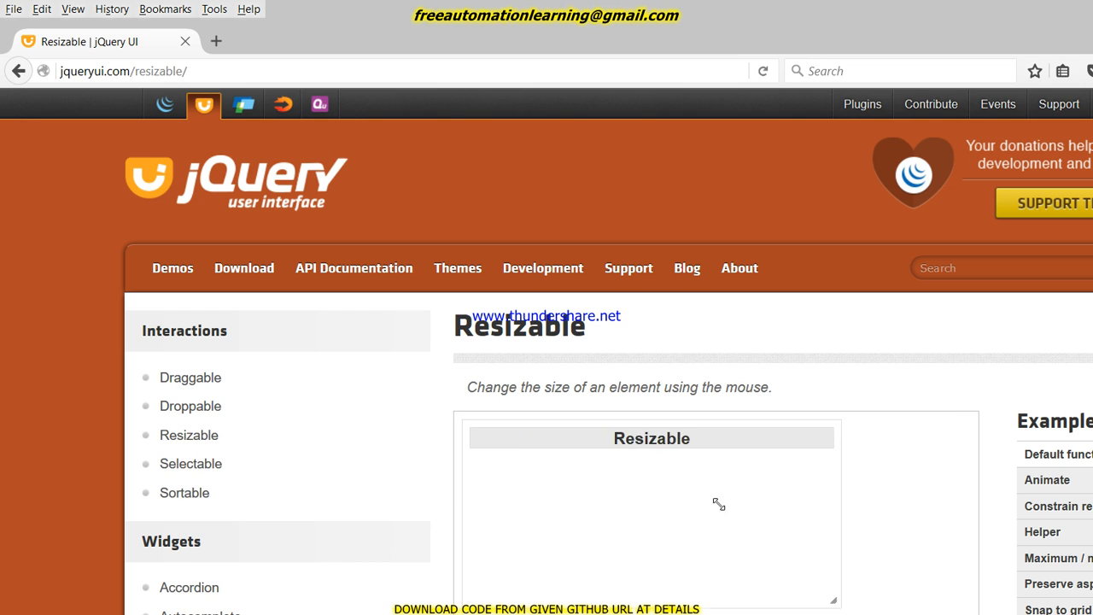
{"action": "left_click_drag", "start_coordinate": [834, 601], "coordinate": [595, 543]}
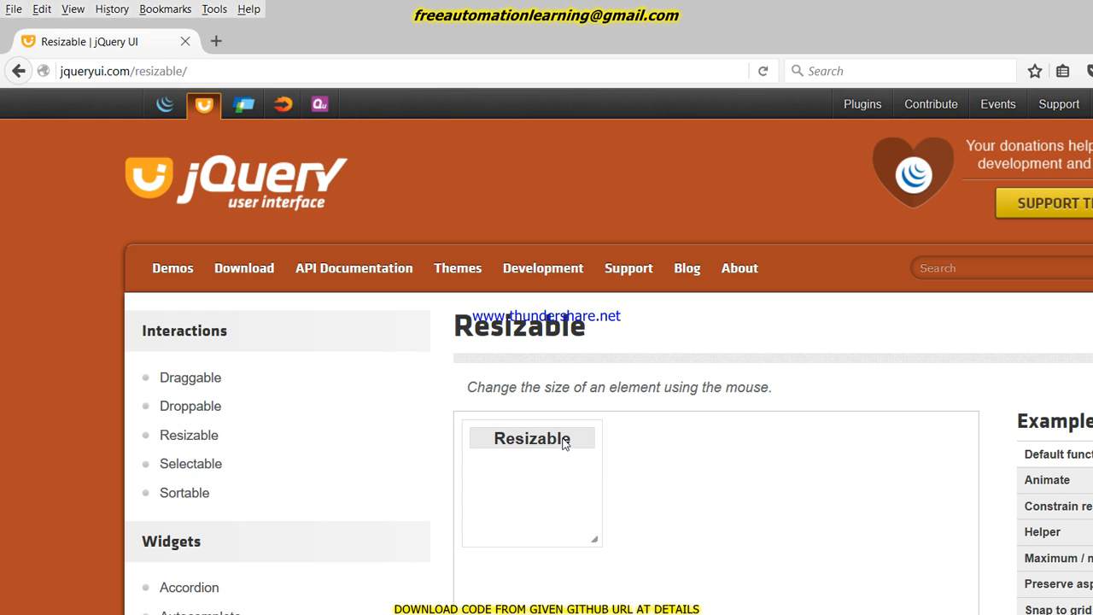
{"action": "mouse_move", "coordinate": [515, 602]}
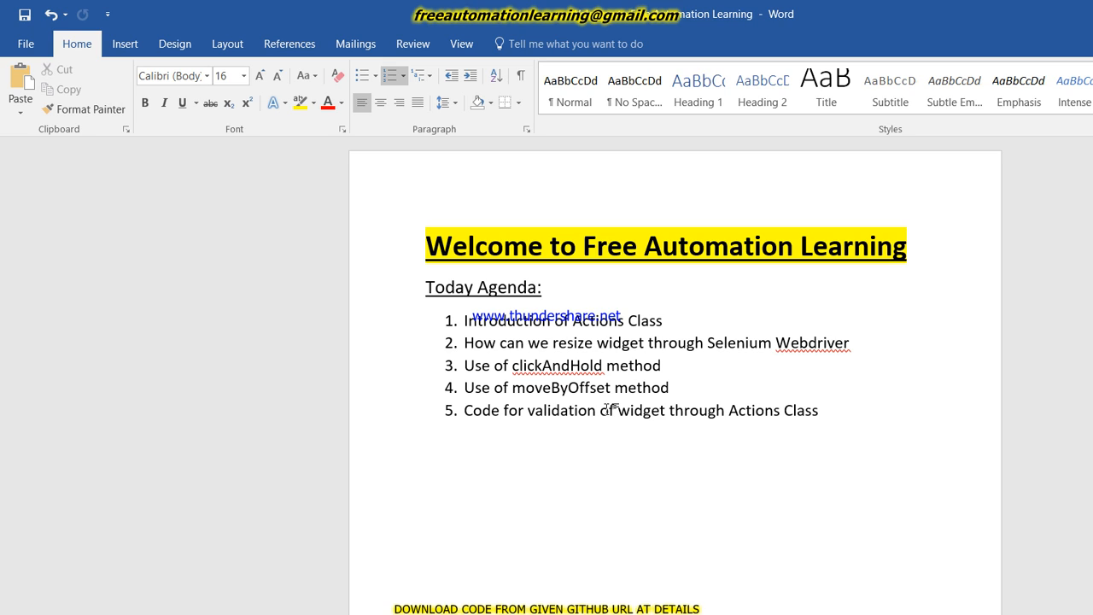
{"action": "left_click", "coordinate": [755, 410]}
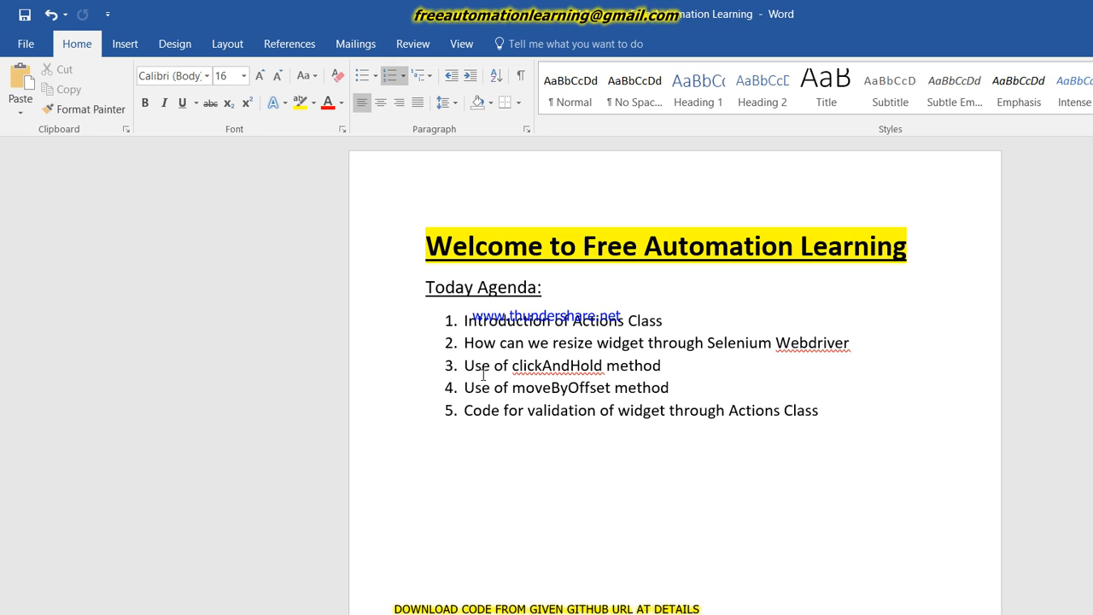
{"action": "left_click", "coordinate": [601, 410]}
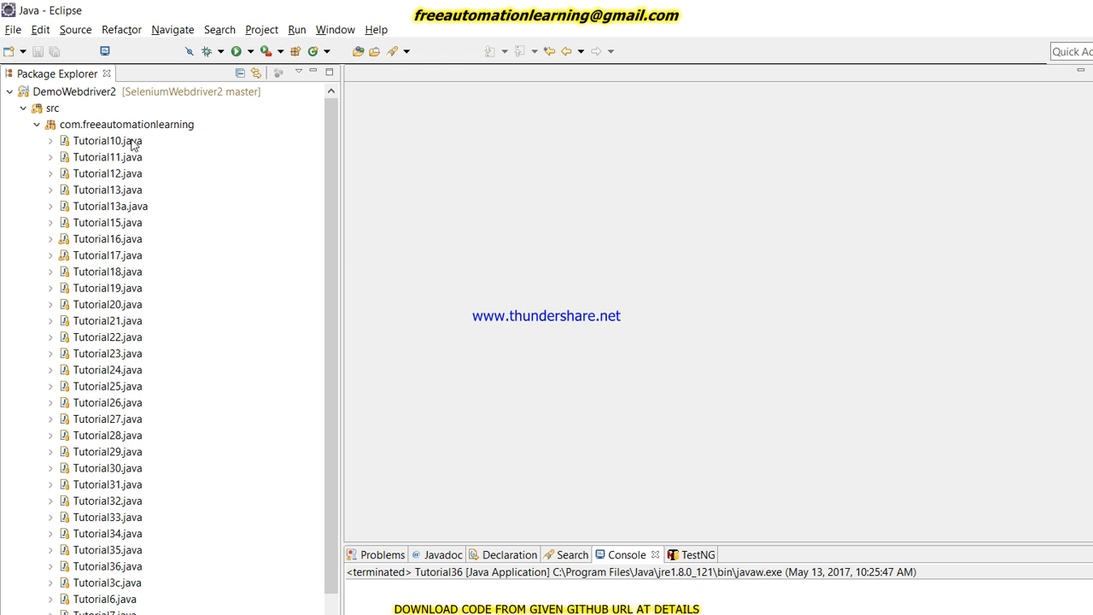
Create class Tutorial37 in the package with a main method stub and generated comments.
{"action": "right_click", "coordinate": [99, 123]}
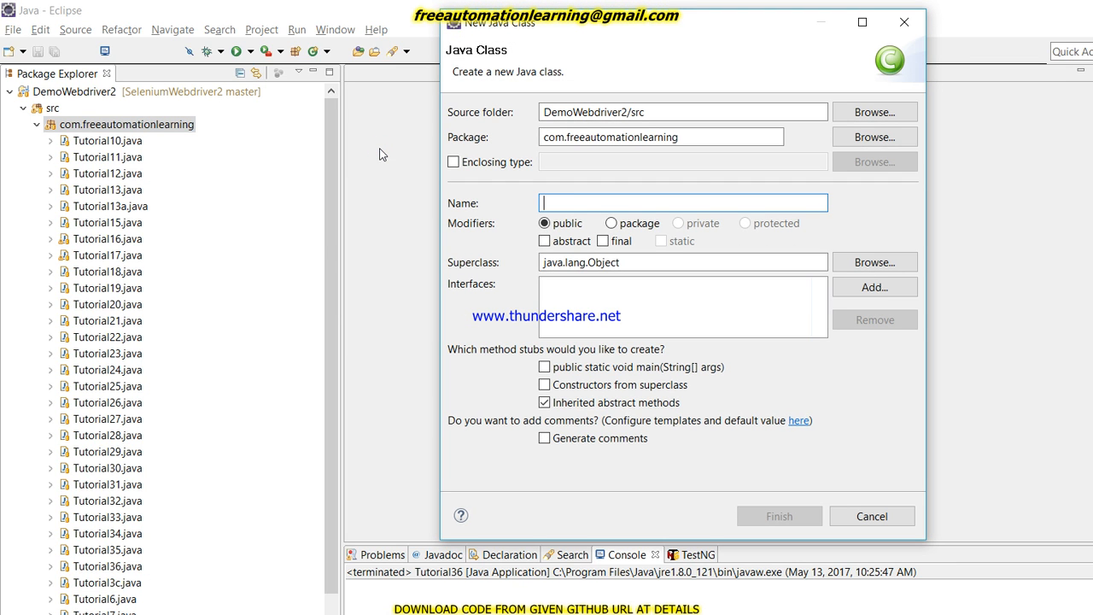
{"action": "type", "text": "Tut"}
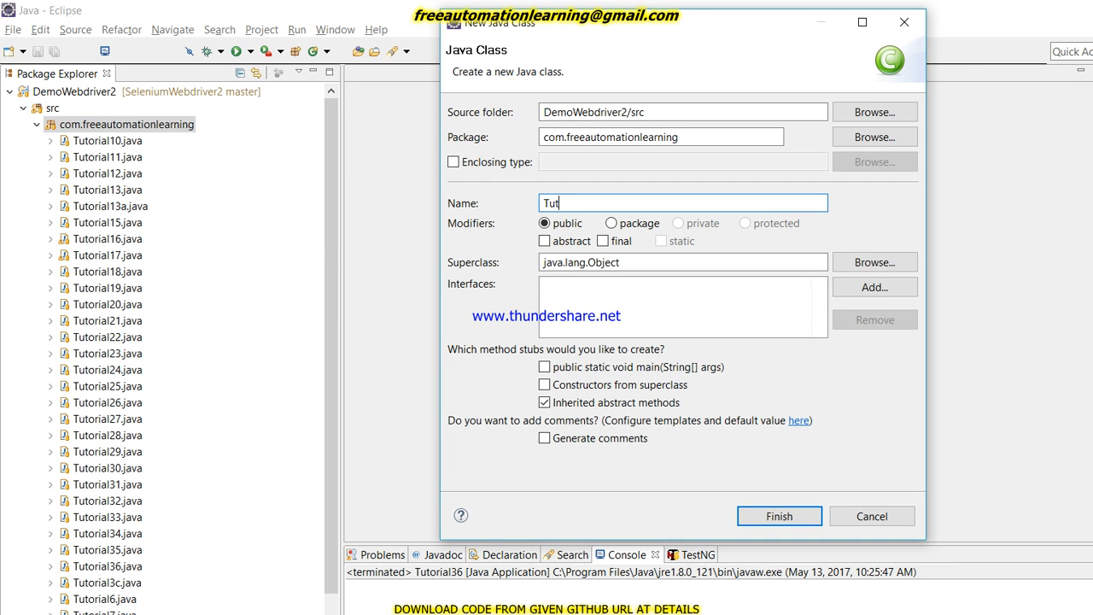
{"action": "type", "text": "o"}
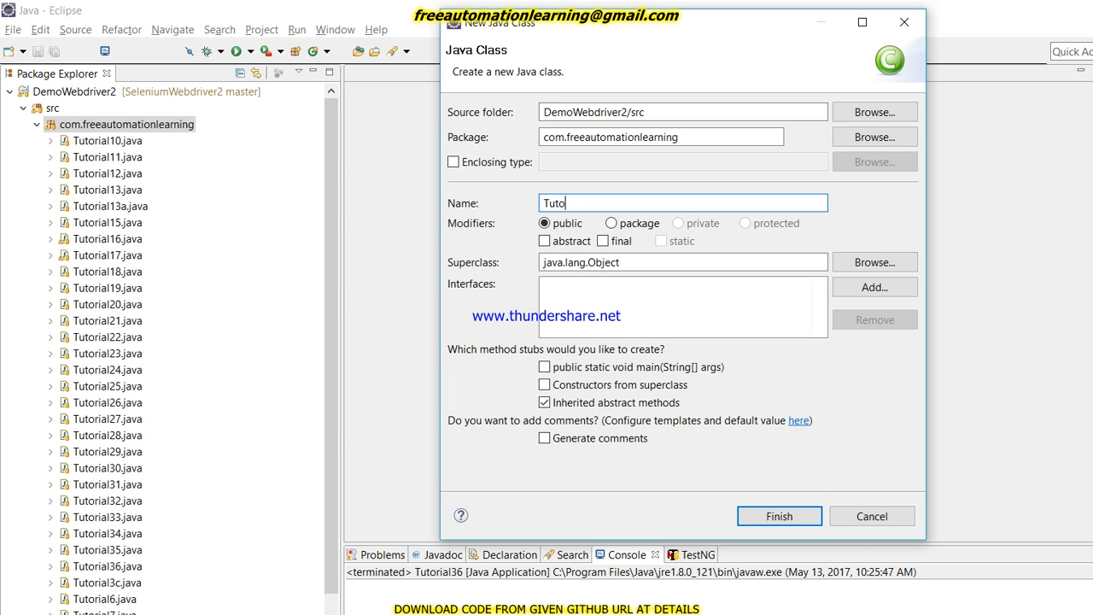
{"action": "type", "text": "rial3"}
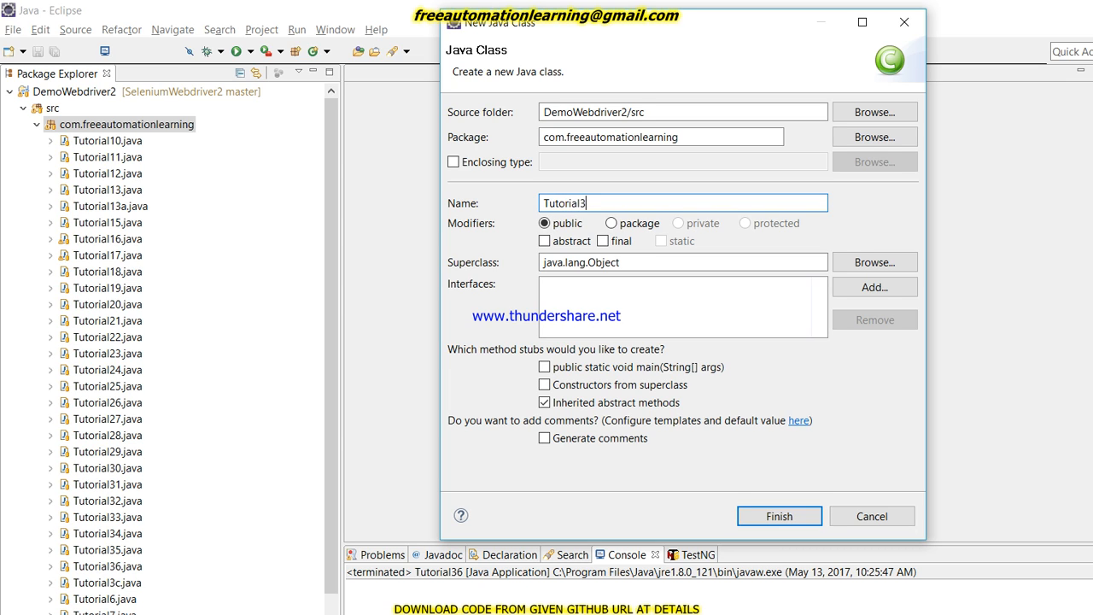
{"action": "type", "text": "7"}
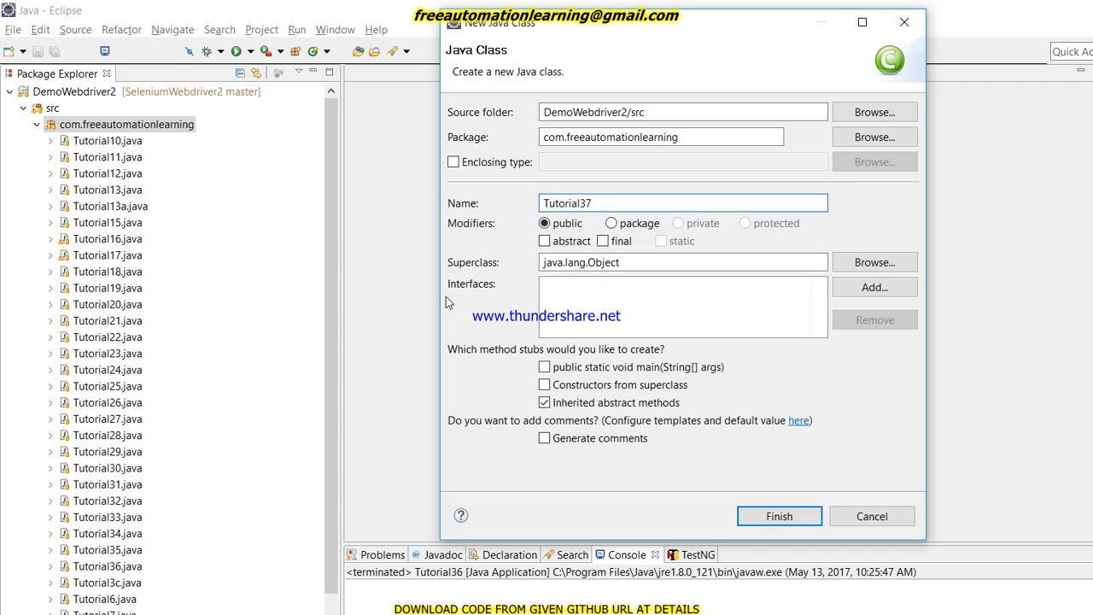
{"action": "left_click", "coordinate": [543, 365]}
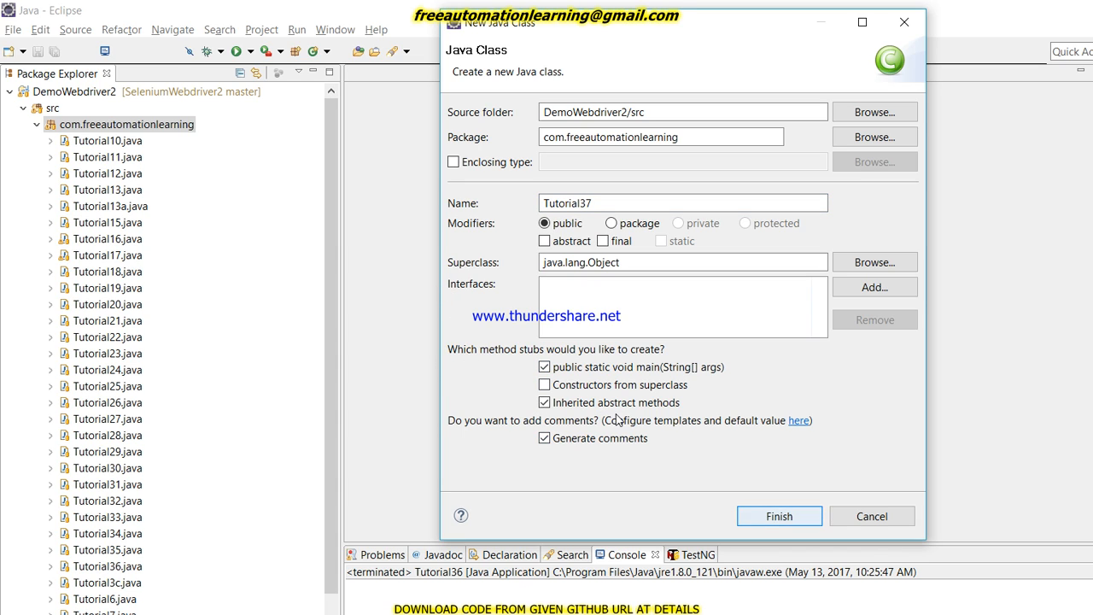
{"action": "left_click", "coordinate": [779, 516]}
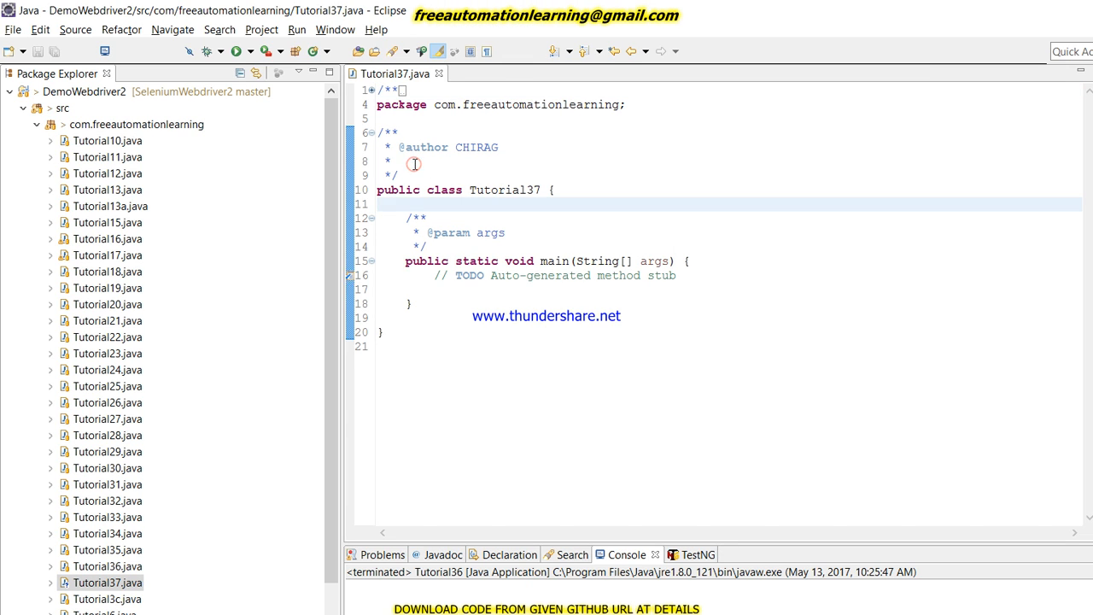
Declare a WebDriver driver field and a public setUP() method.
{"action": "type", "text": "pun"}
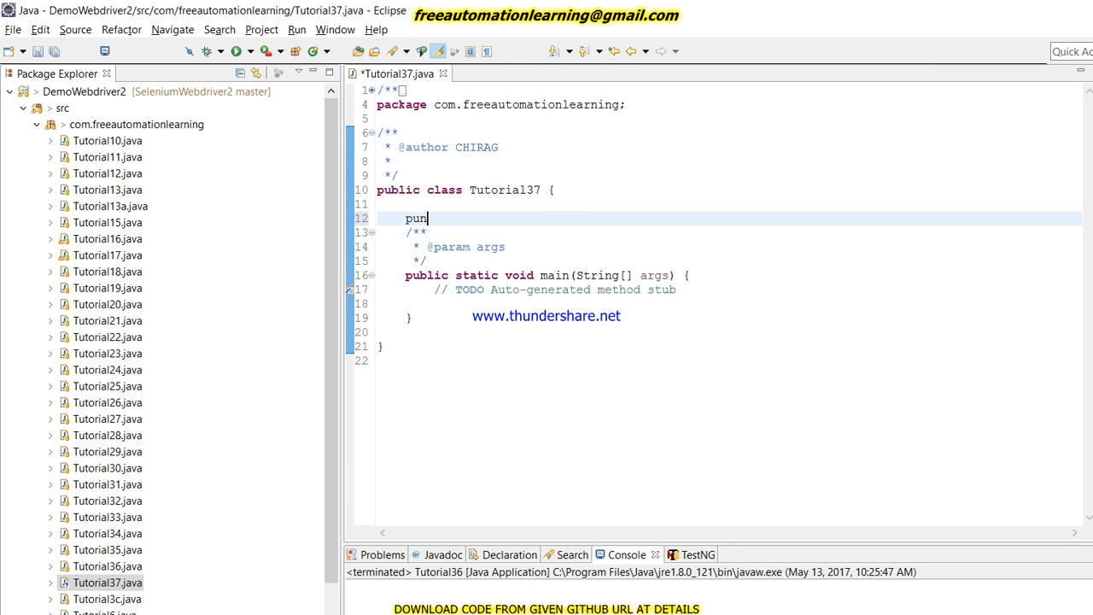
{"action": "key", "text": "Backspace"}
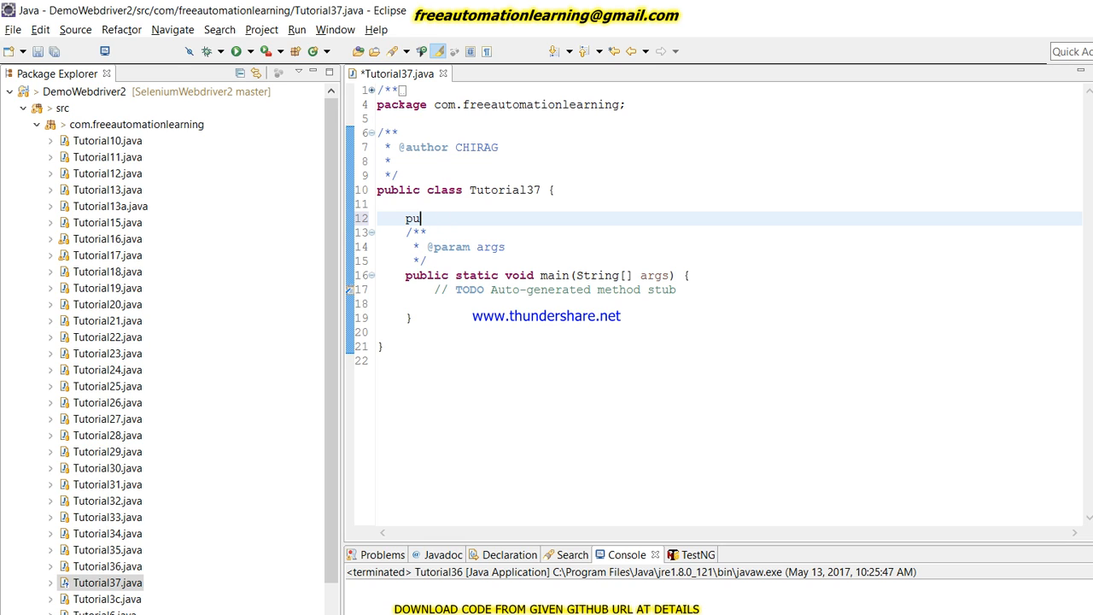
{"action": "type", "text": "blic void s"}
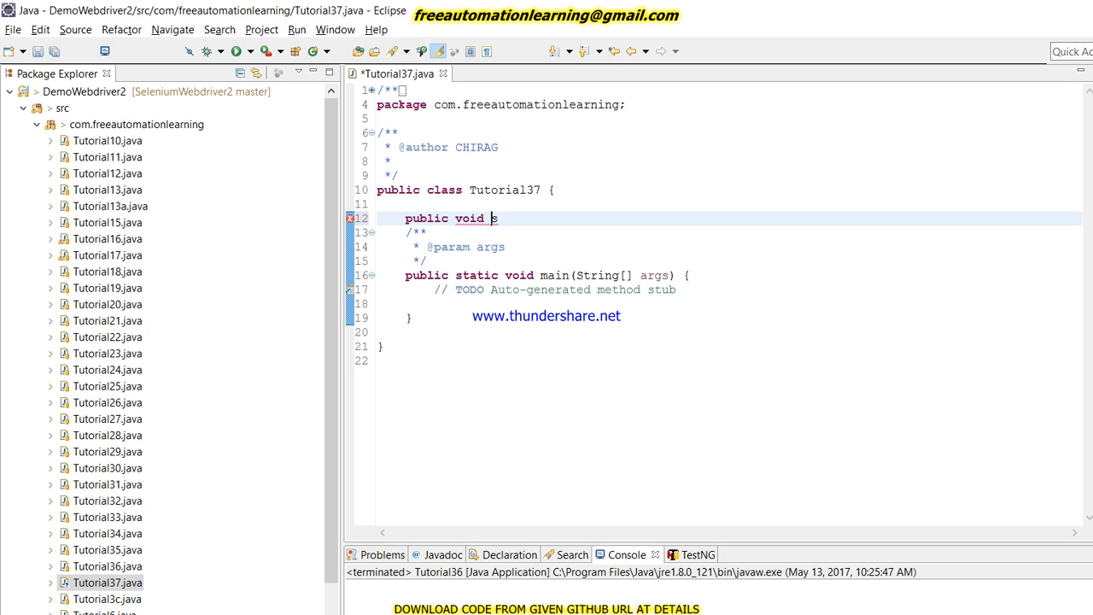
{"action": "type", "text": "etUP"}
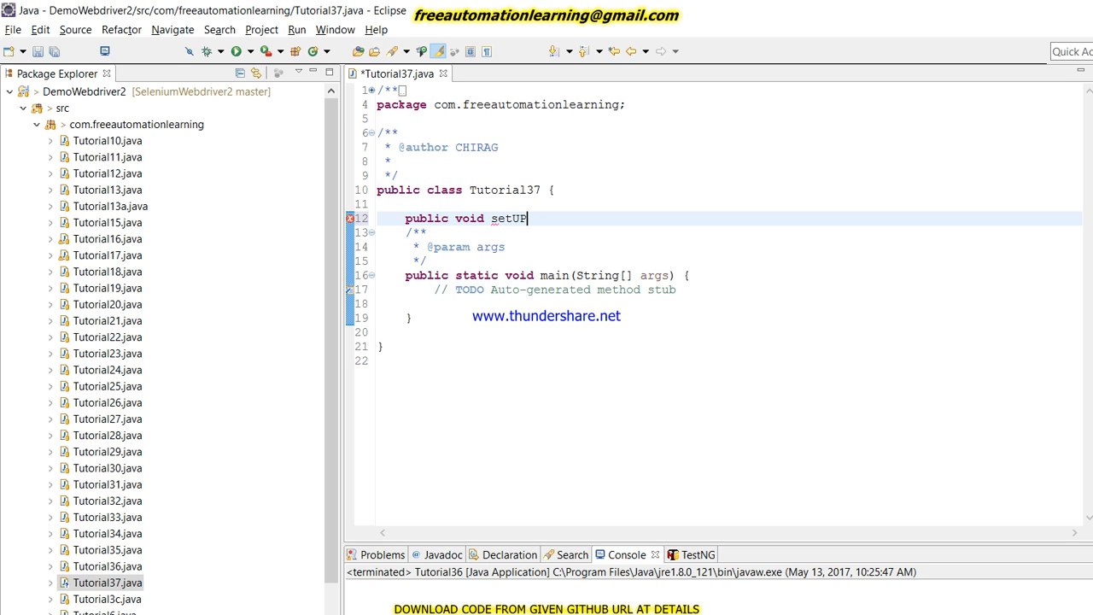
{"action": "type", "text": "()"}
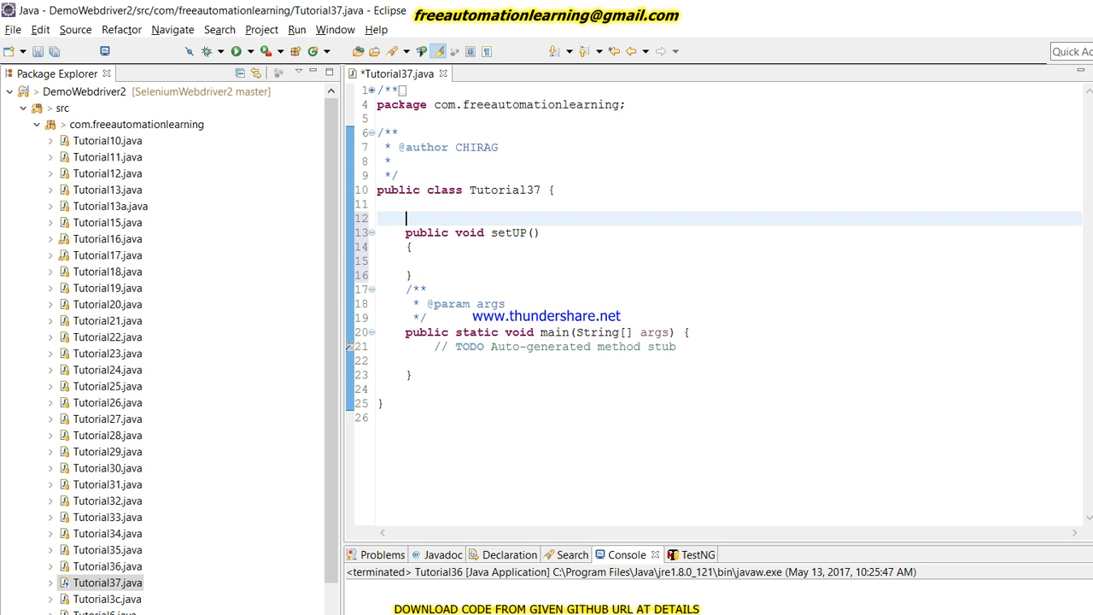
{"action": "type", "text": "WebDriver"}
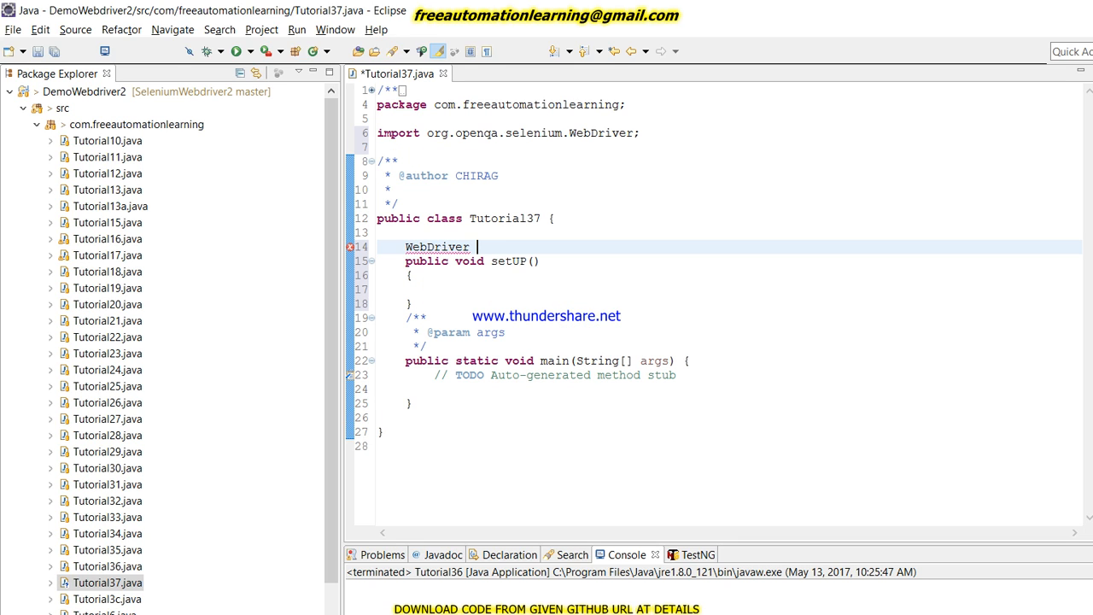
{"action": "type", "text": "driver"}
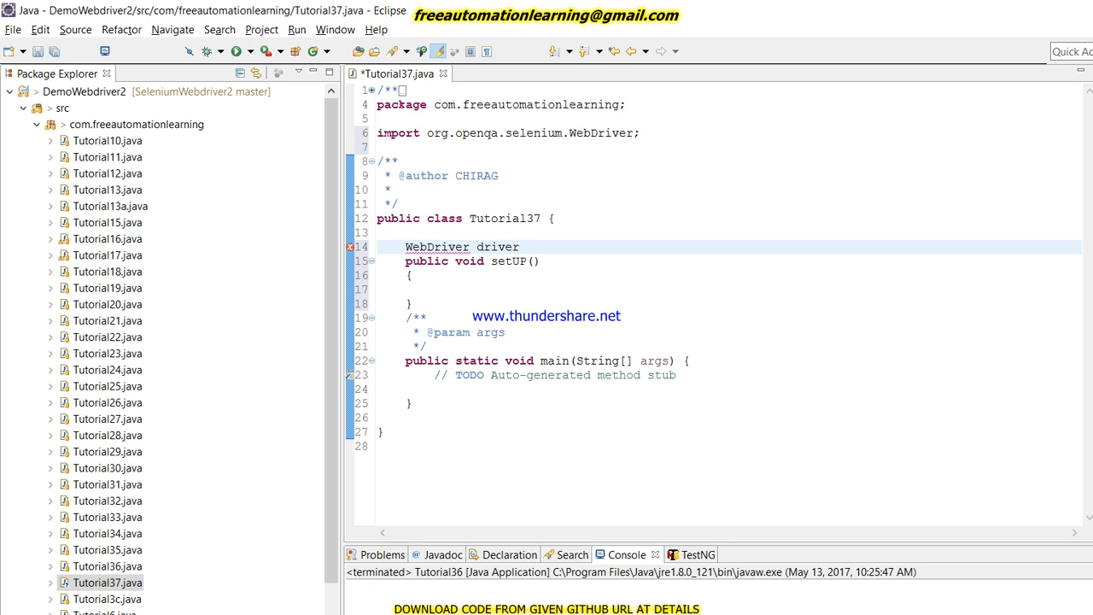
{"action": "type", "text": ";"}
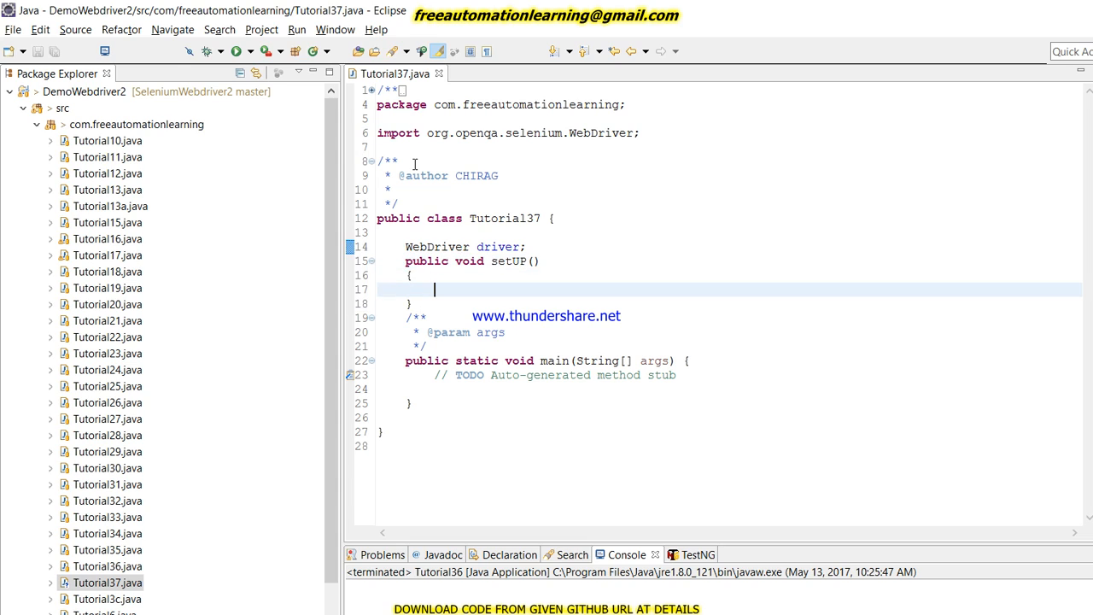
In setUP, assign driver = new FirefoxDriver() and maximize the browser window.
{"action": "type", "text": "driver ="}
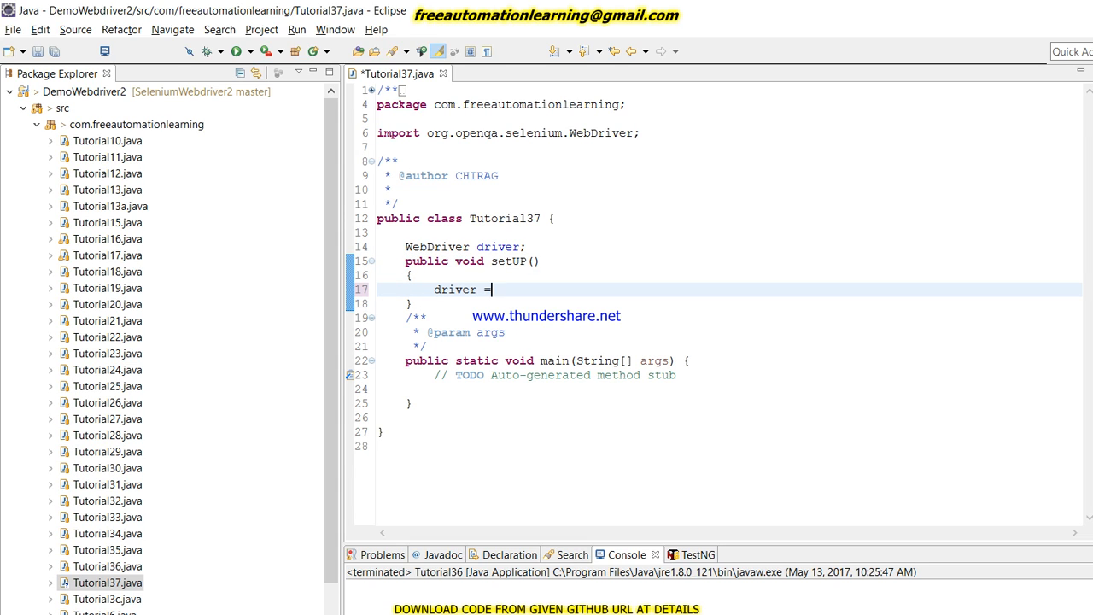
{"action": "type", "text": "new F"}
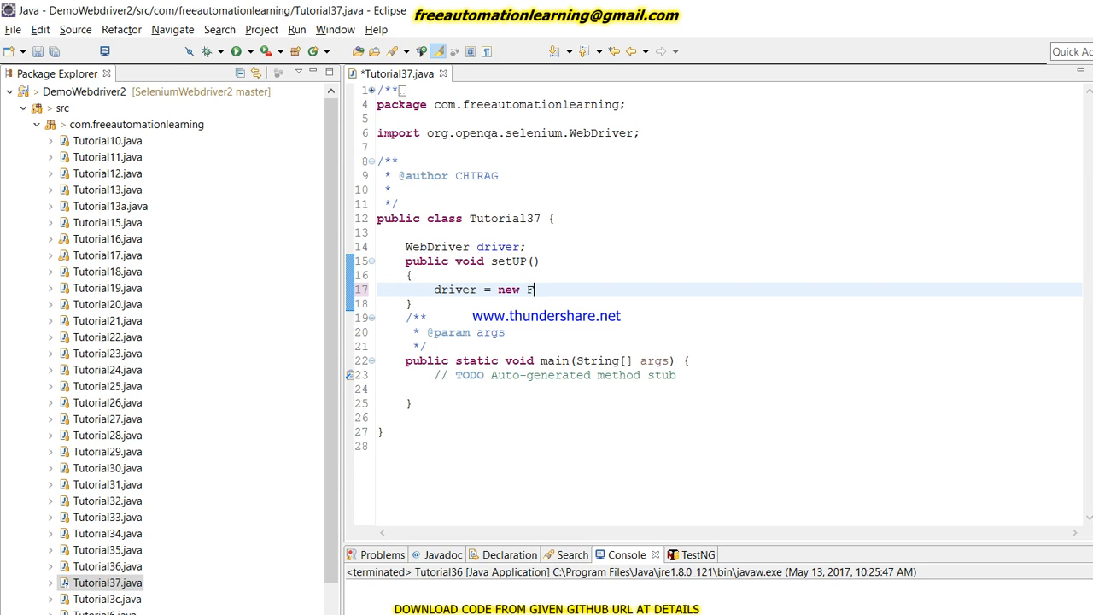
{"action": "type", "text": "irefoxDriver("}
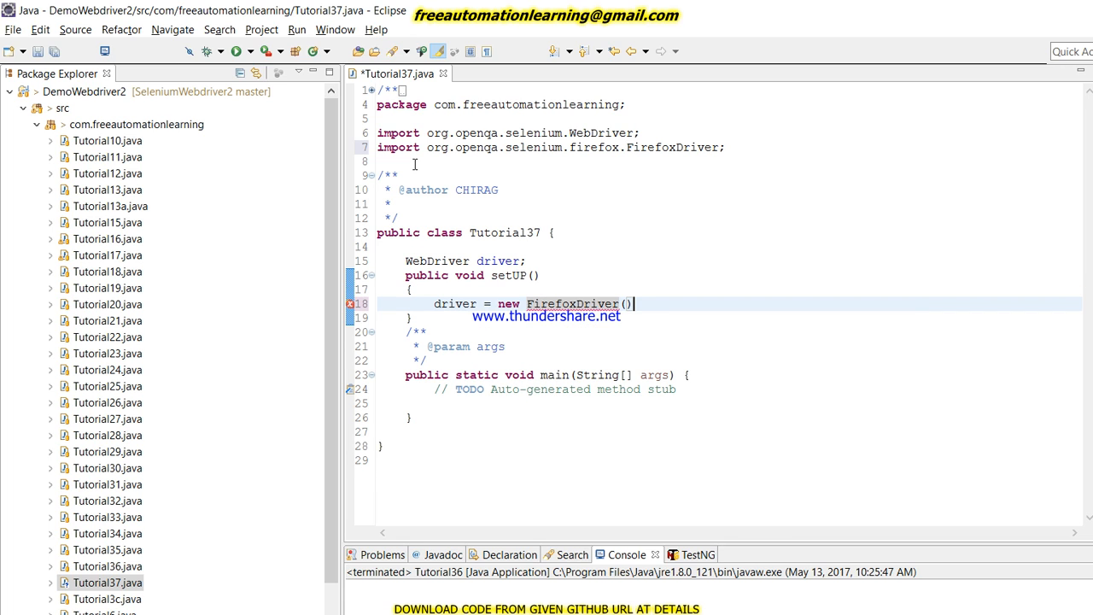
{"action": "type", "text": "dri"}
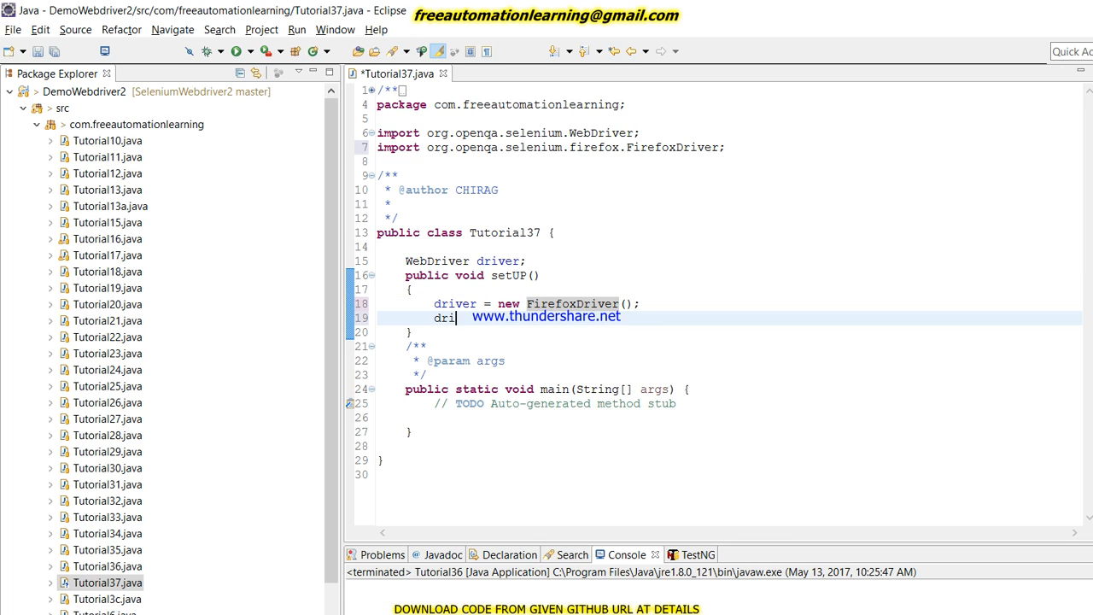
{"action": "type", "text": "ver.manage().w"}
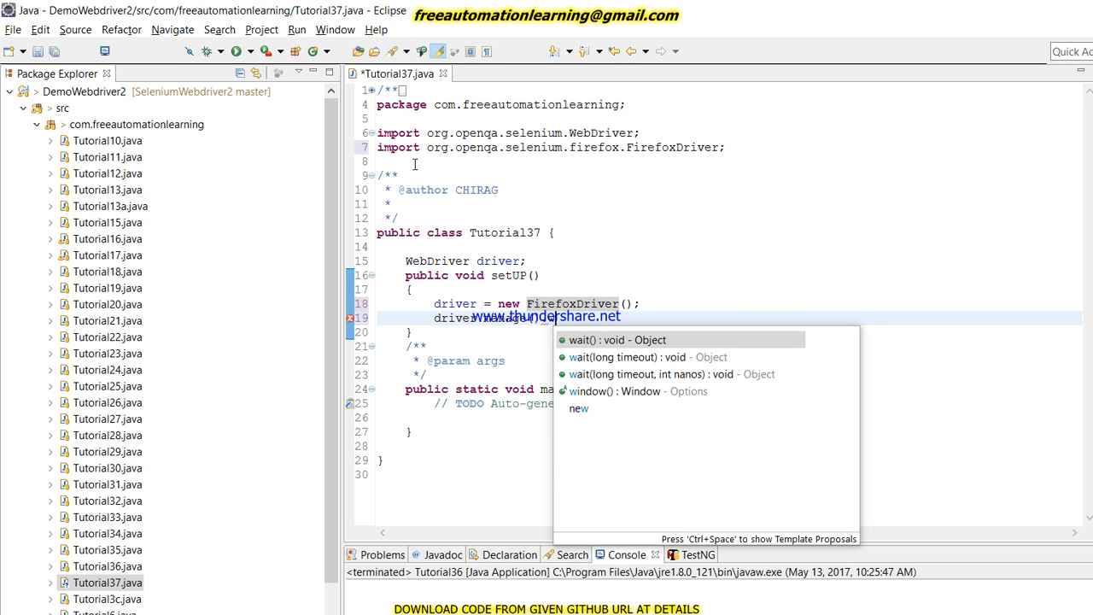
{"action": "key", "text": "Escape"}
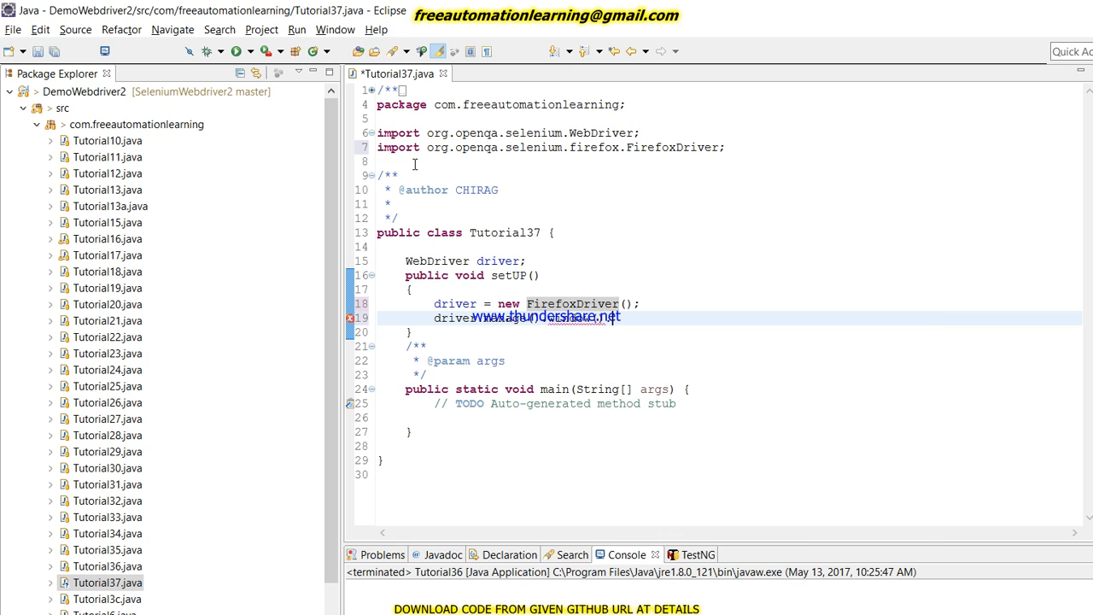
{"action": "type", "text": "maximize();"}
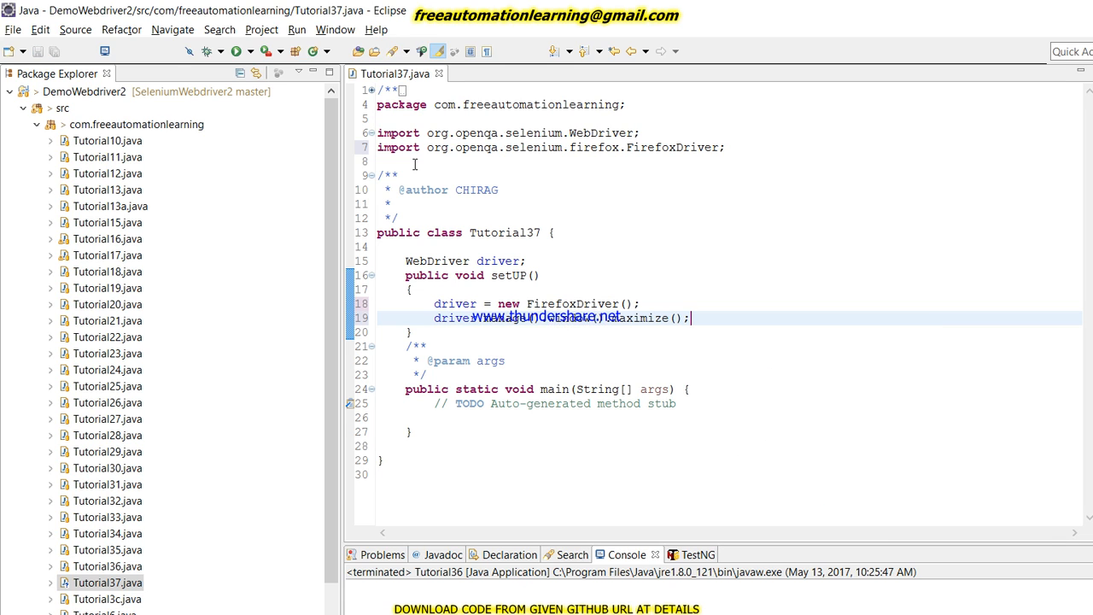
{"action": "type", "text": "dro"}
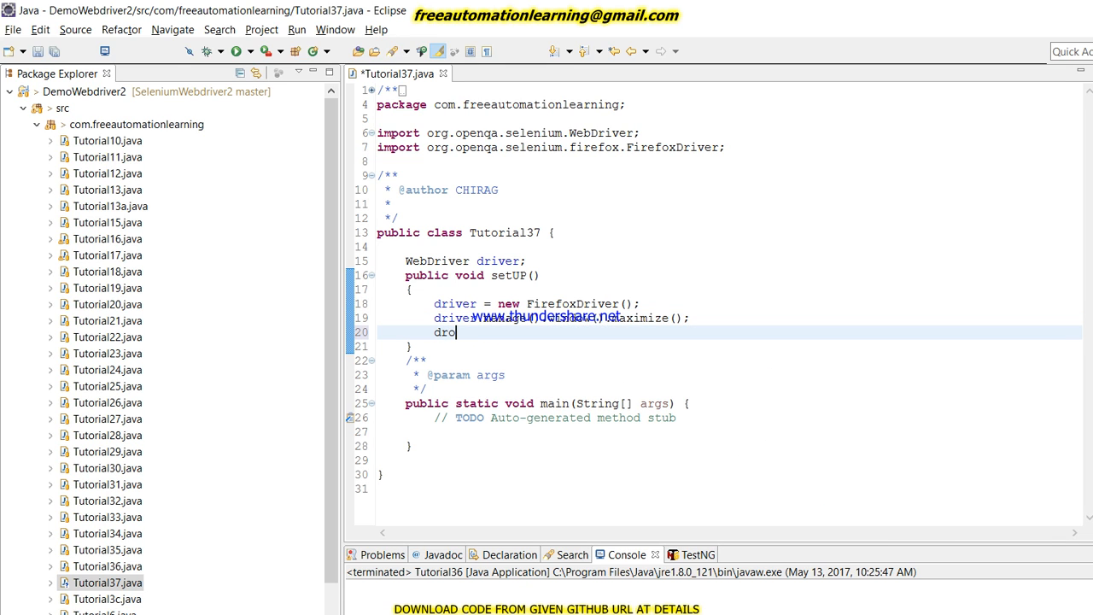
{"action": "type", "text": "iver"}
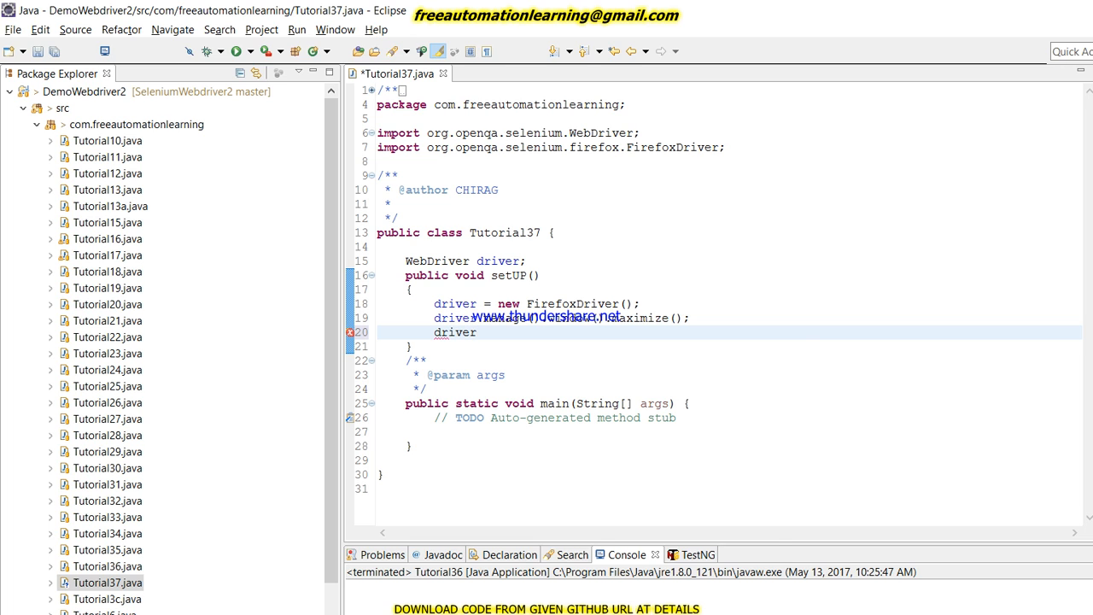
{"action": "type", "text": "i"}
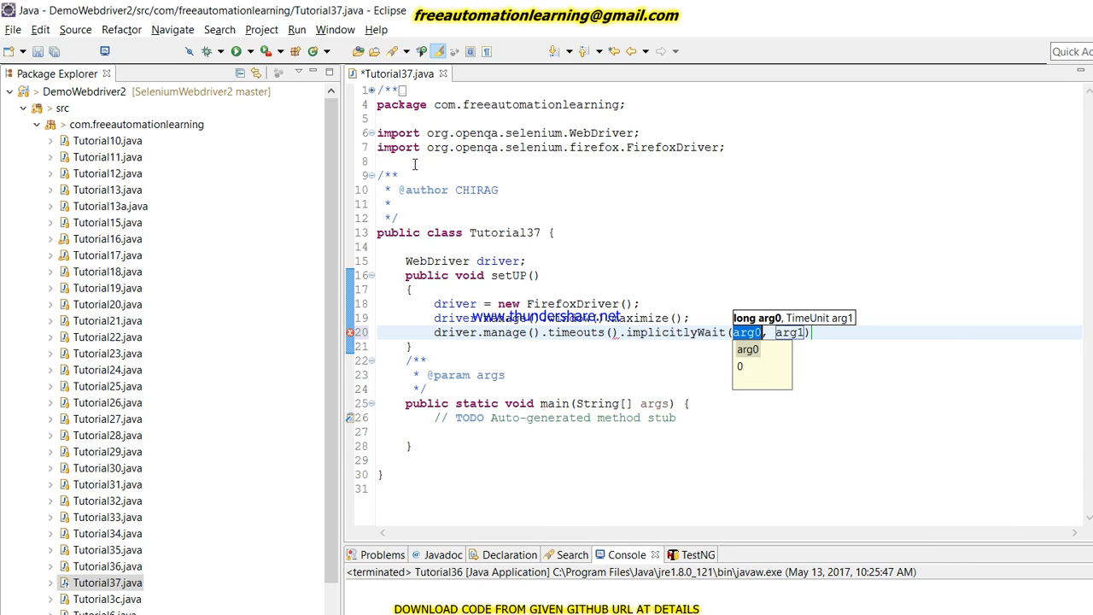
{"action": "type", "text": "30"}
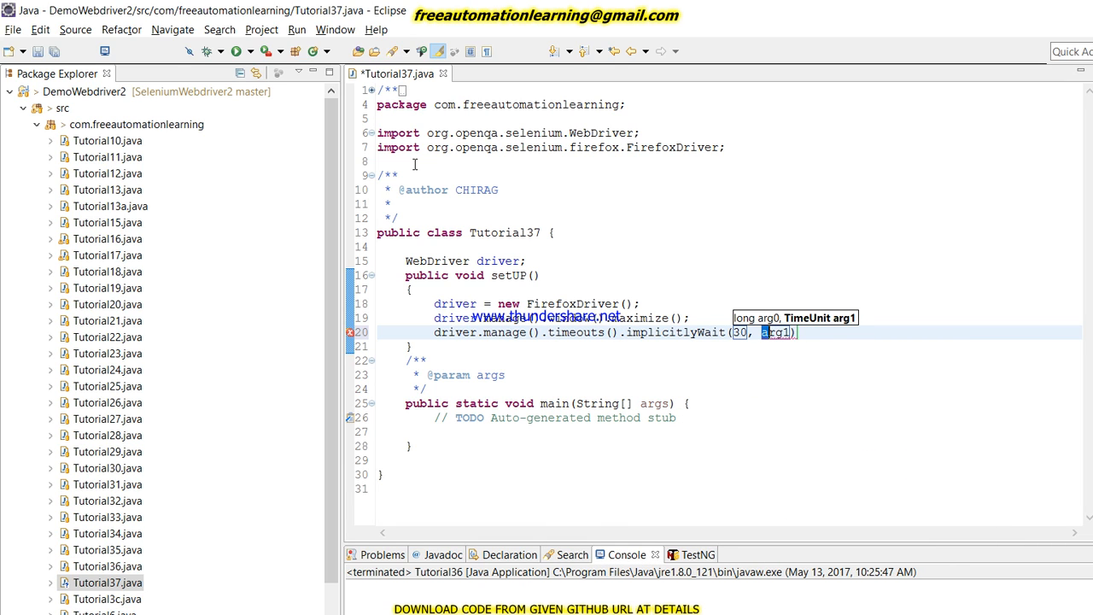
{"action": "type", "text": "TimeUnit.SECONDS"}
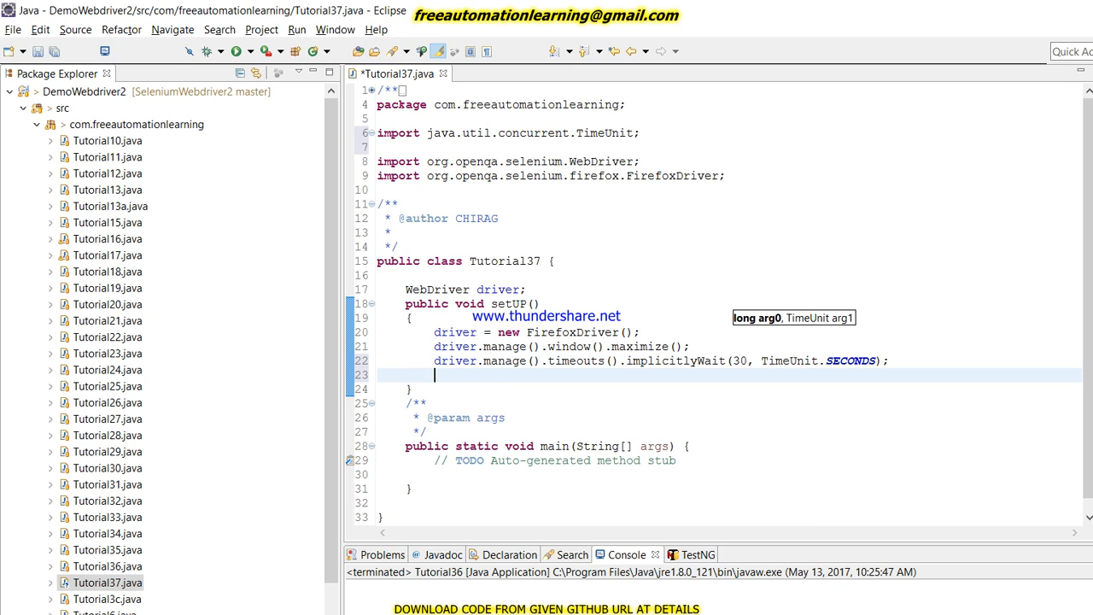
{"action": "type", "text": "driver.get(\"\");"}
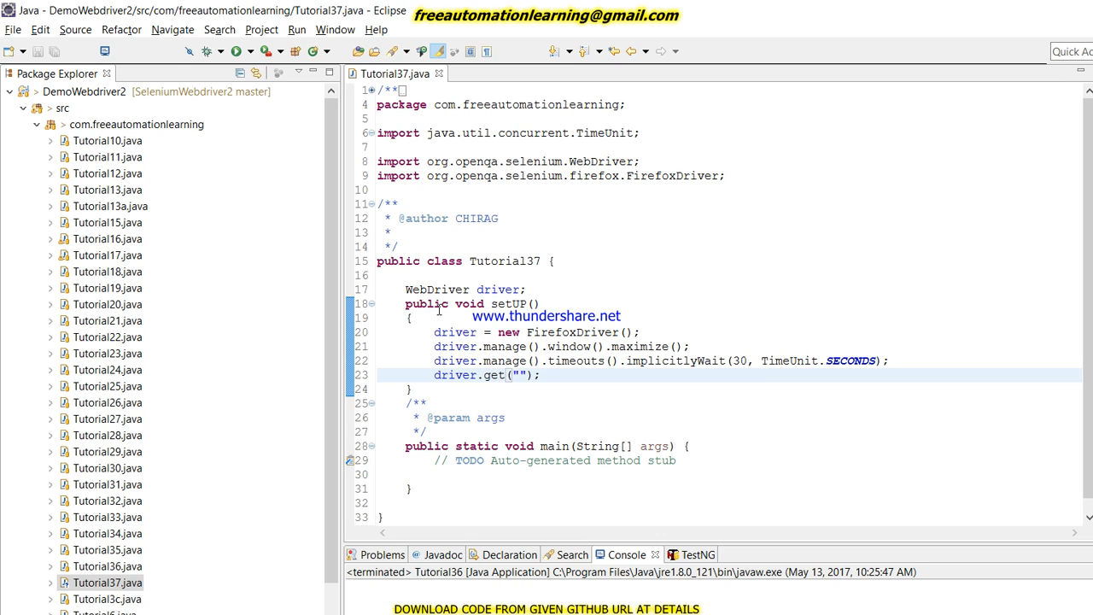
{"action": "type", "text": "http://jqueryui.com/resizable/"}
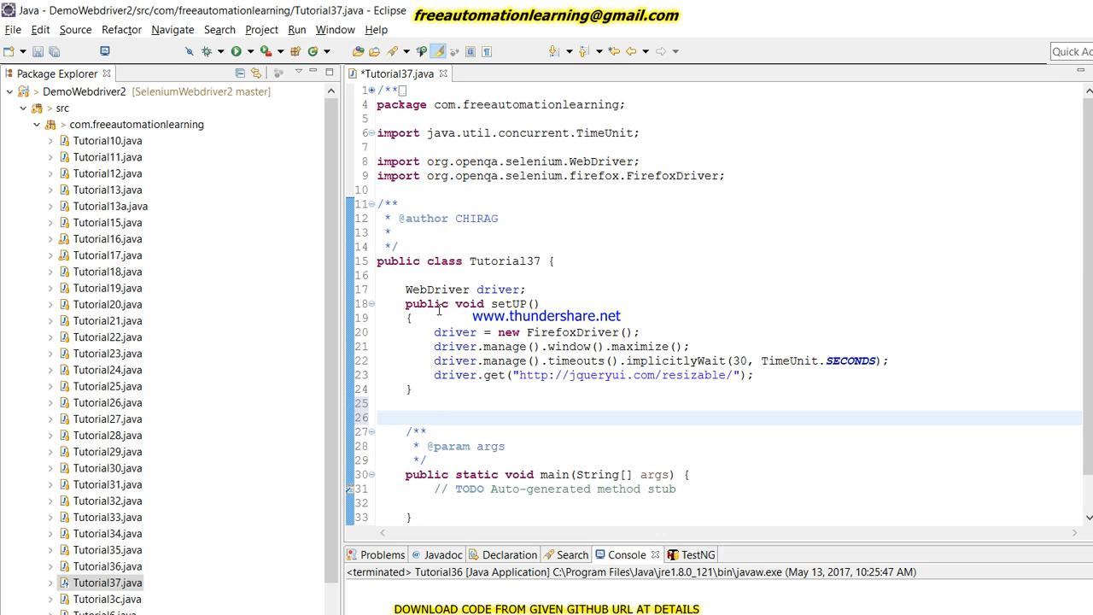
Declare an empty public void resizeWidget() method and save the class.
{"action": "type", "text": "public"}
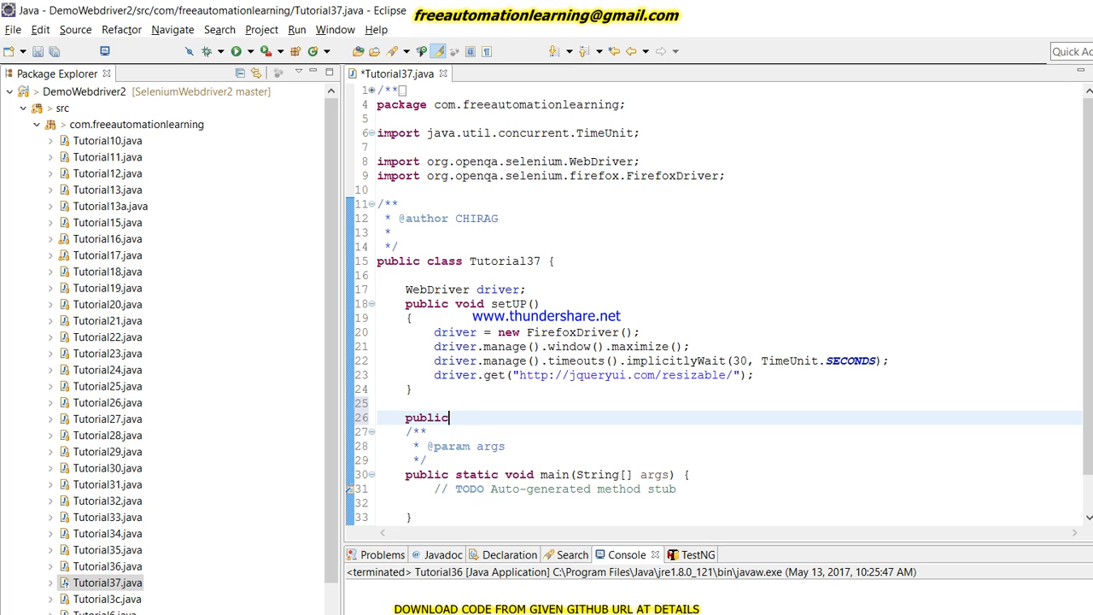
{"action": "type", "text": "void"}
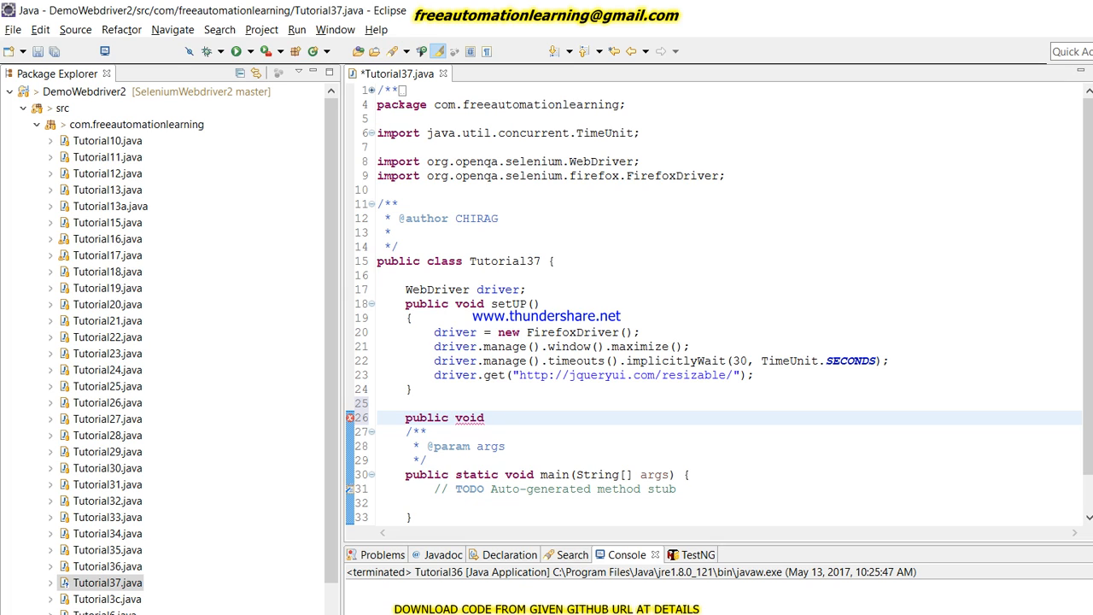
{"action": "type", "text": "resize"}
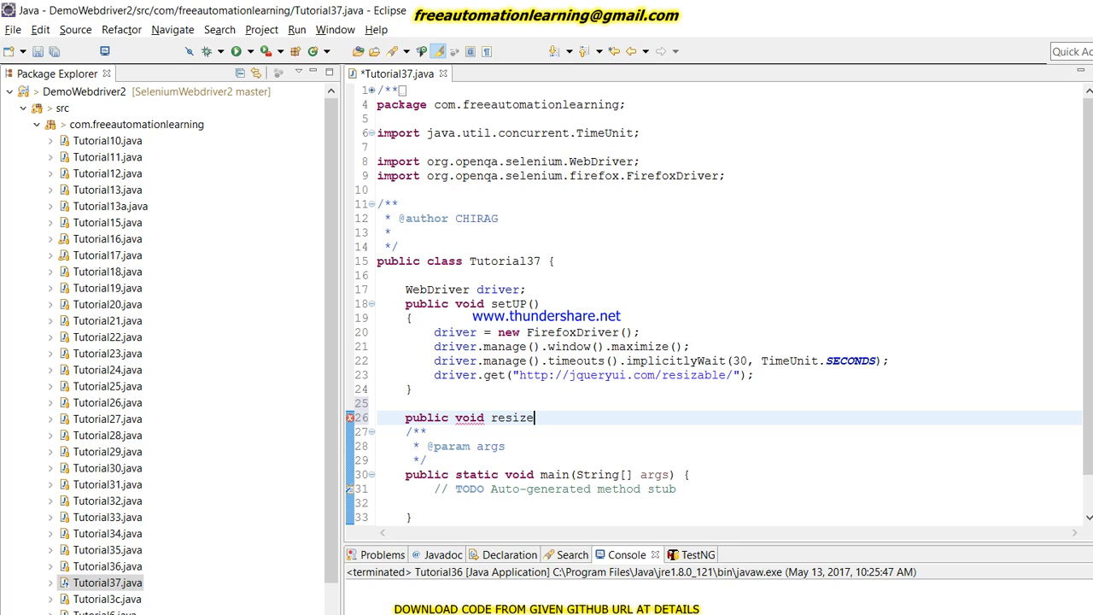
{"action": "type", "text": "Widget"}
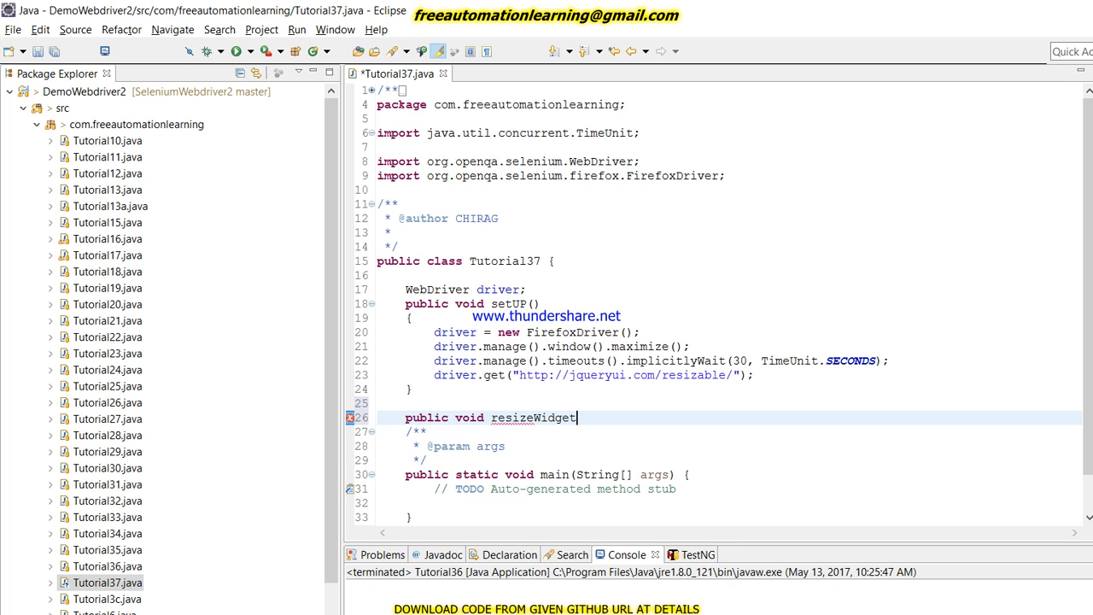
{"action": "type", "text": "()"}
{"action": "type", "text": "{"}
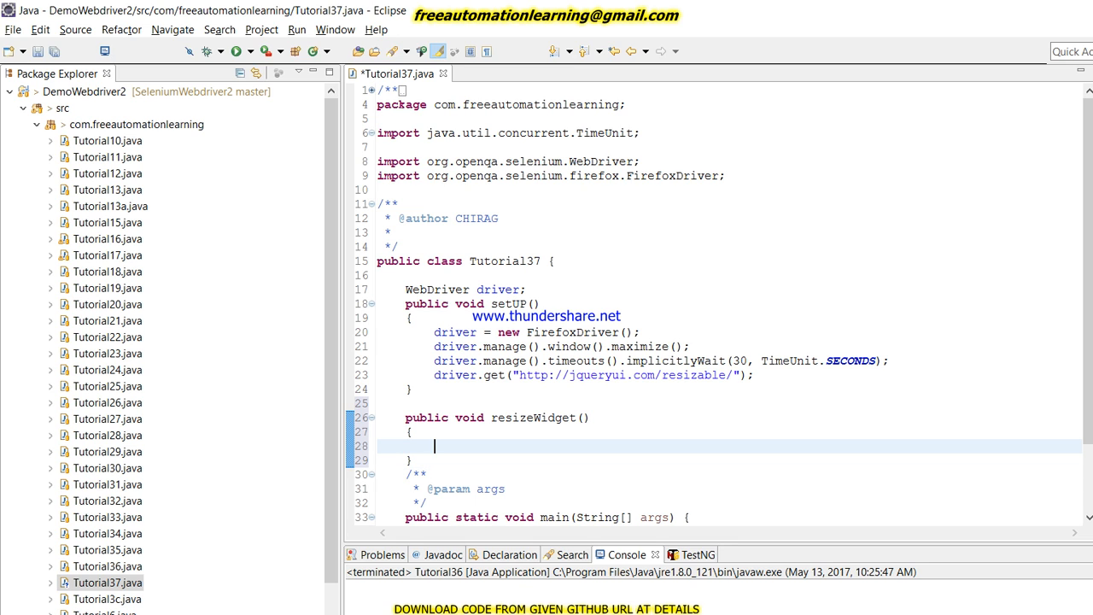
{"action": "key", "text": "ctrl+s"}
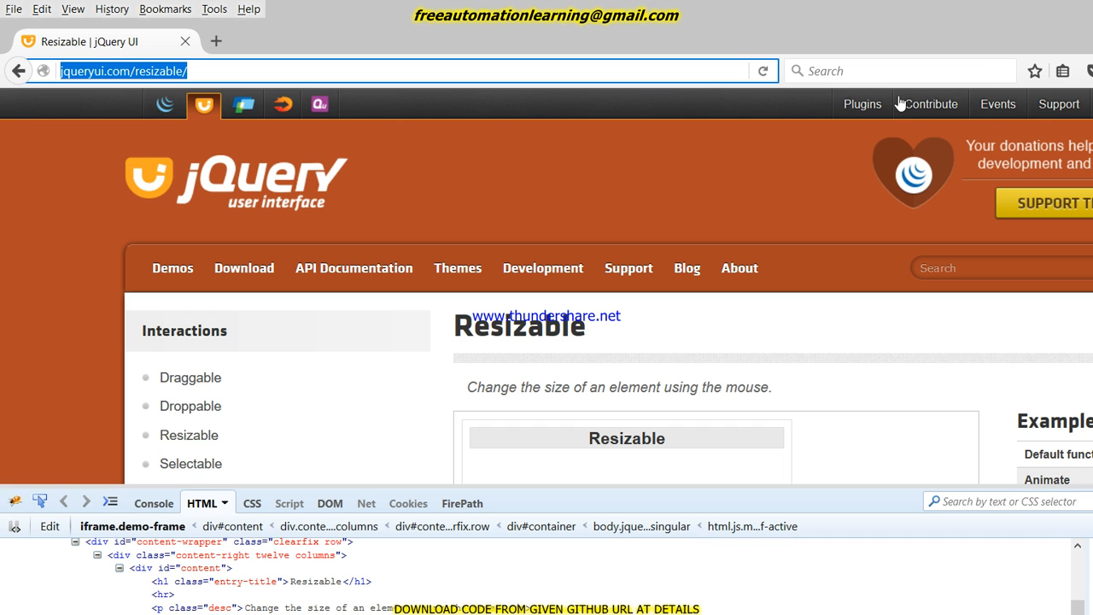
{"action": "mouse_move", "coordinate": [704, 389]}
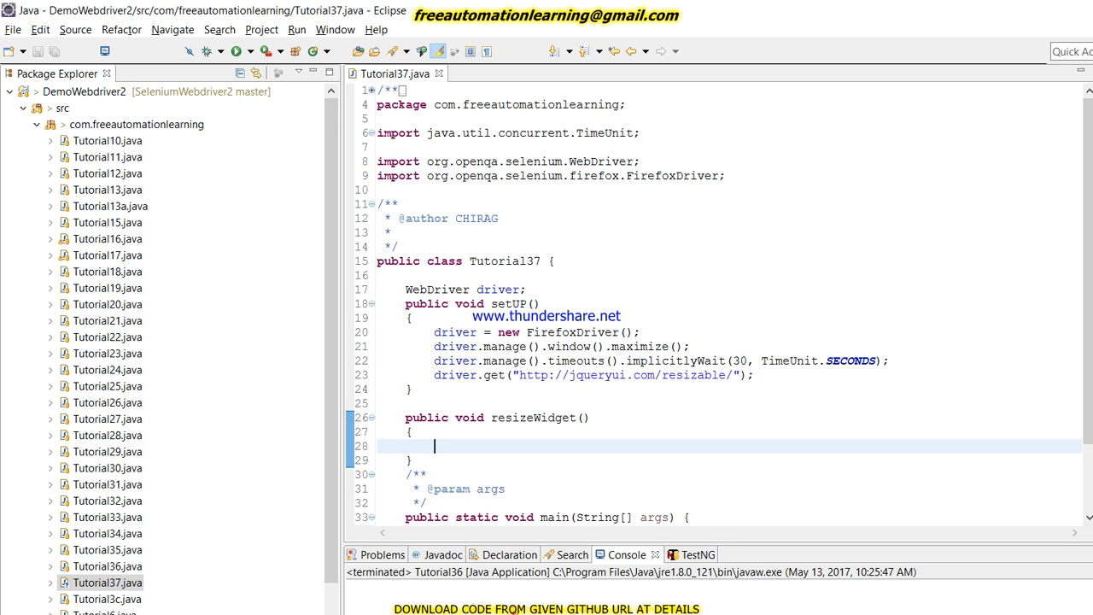
Switch the driver into the frame found by By.className("demo-frame") and import By.
{"action": "type", "text": "driver.switchTo().frame(arg0"}
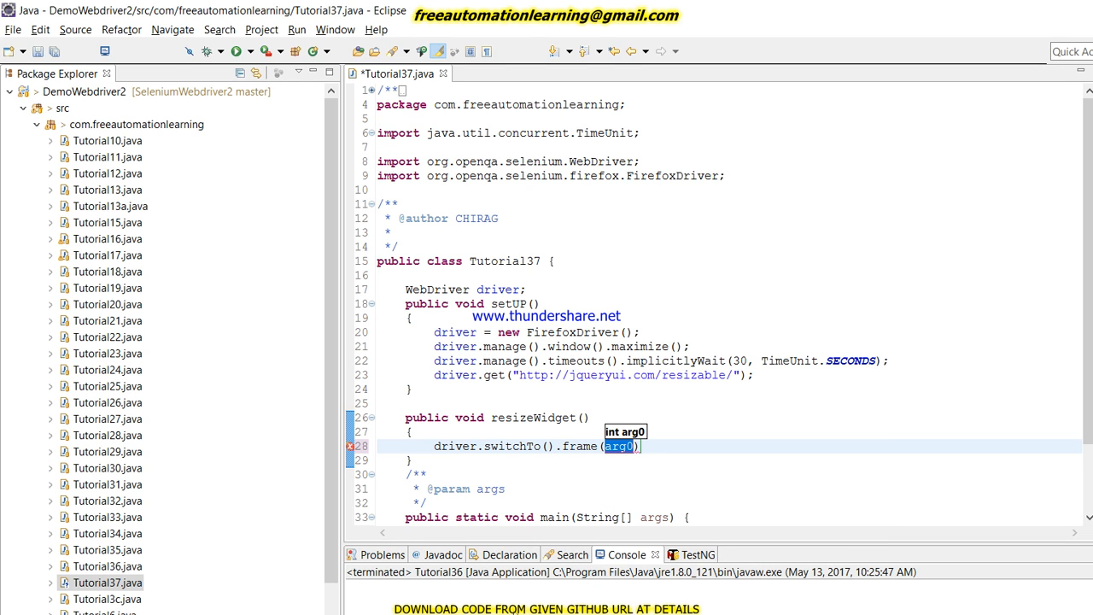
{"action": "key", "text": "Delete"}
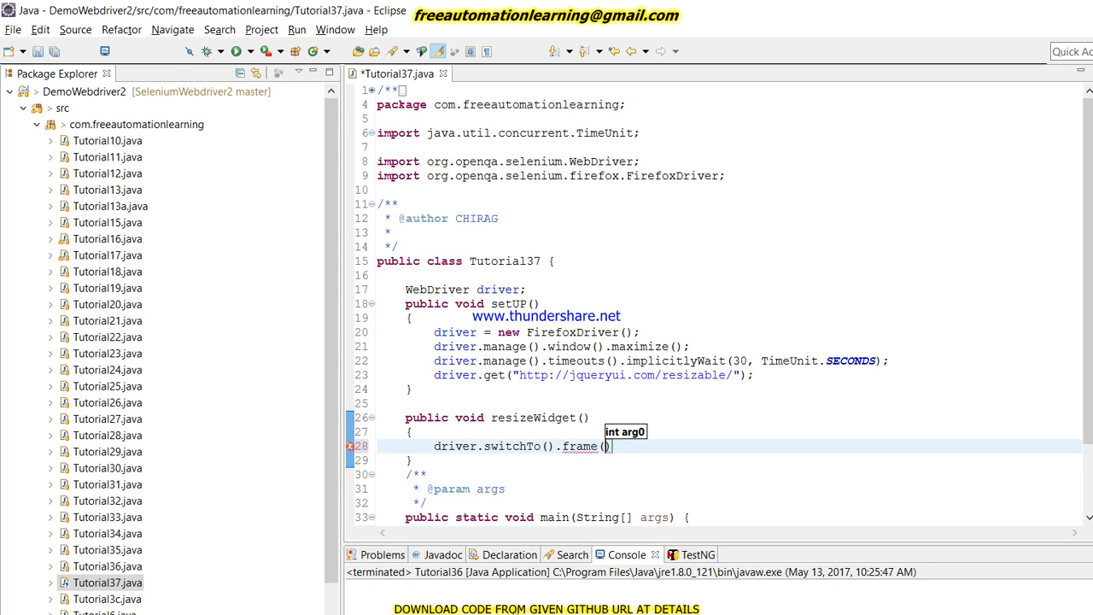
{"action": "type", "text": "driver"}
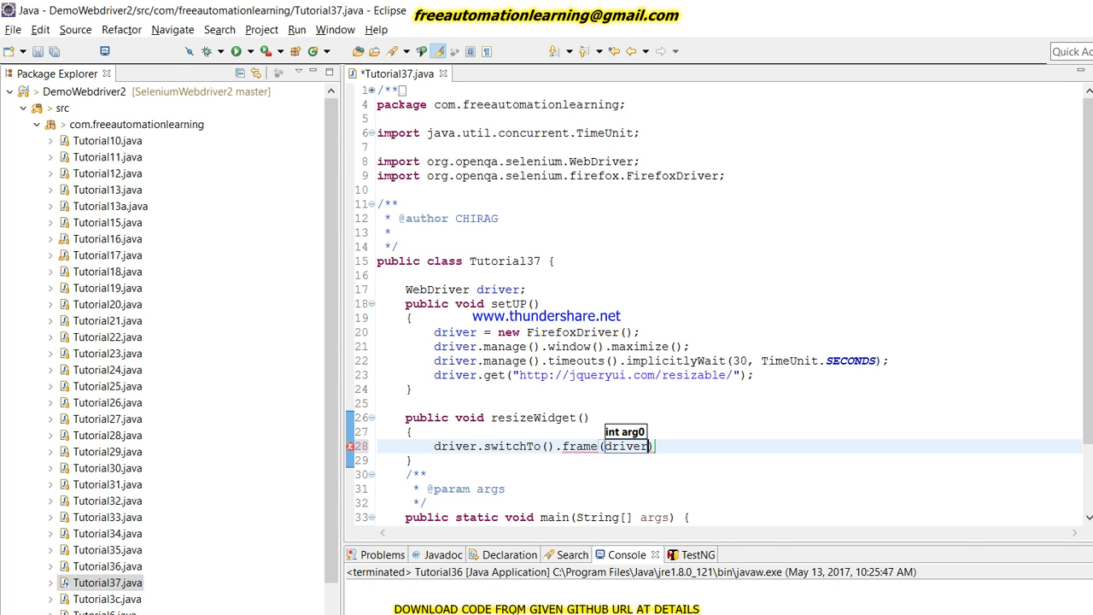
{"action": "type", "text": ".findElement(arg0"}
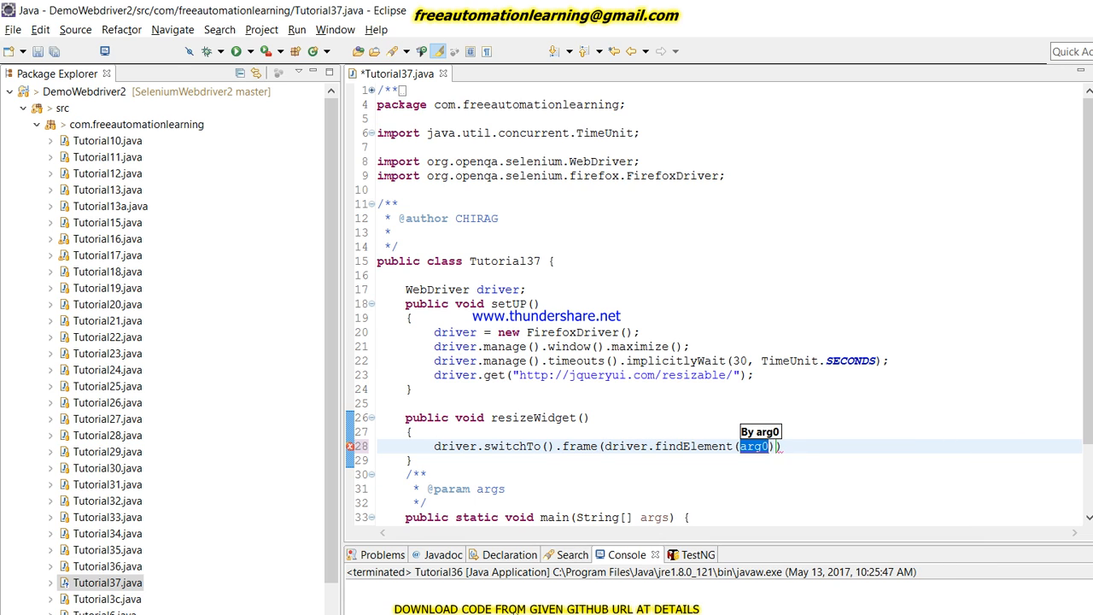
{"action": "type", "text": "By.className(\""}
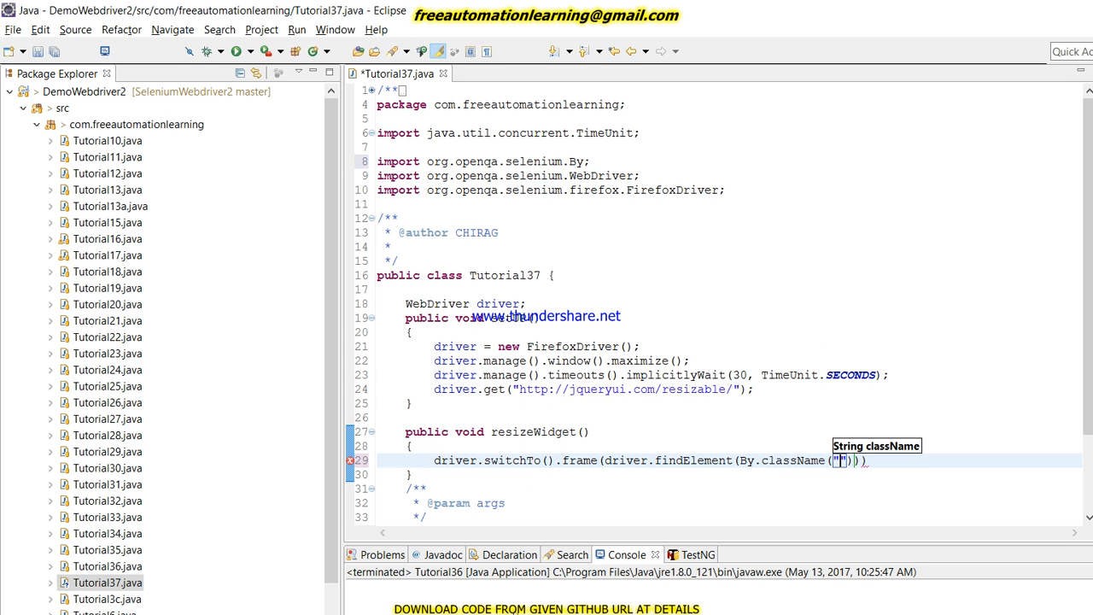
{"action": "type", "text": "demo-frame\""}
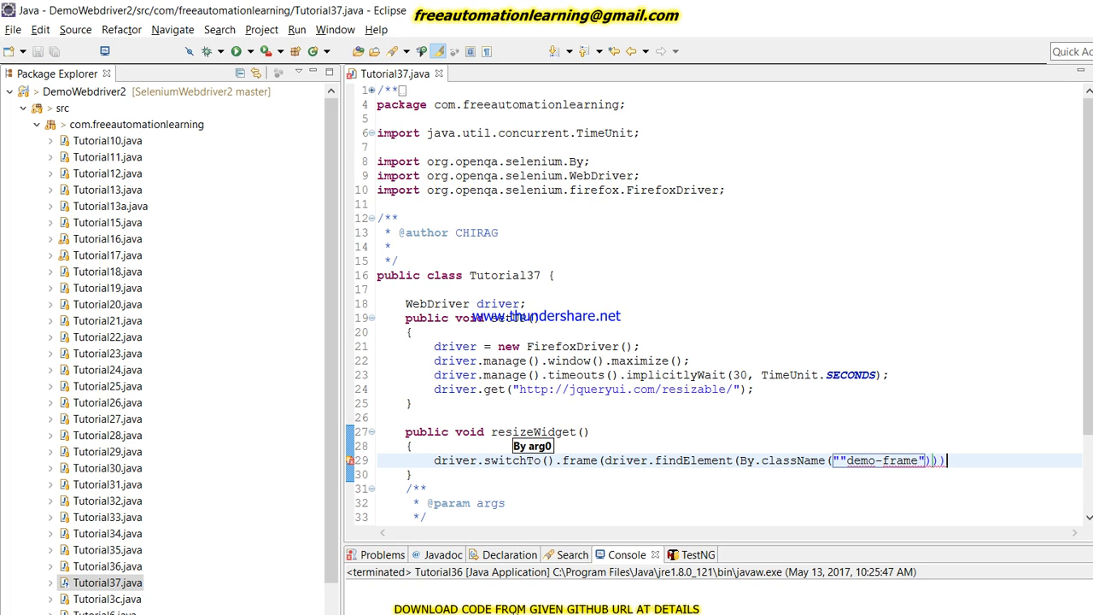
{"action": "type", "text": ";"}
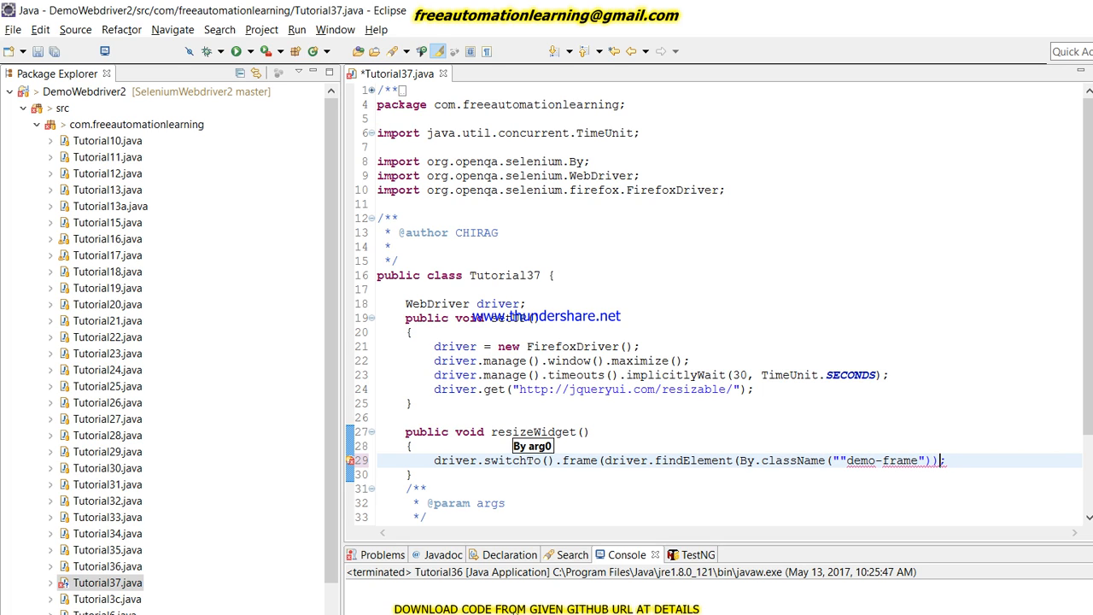
{"action": "mouse_move", "coordinate": [827, 584]}
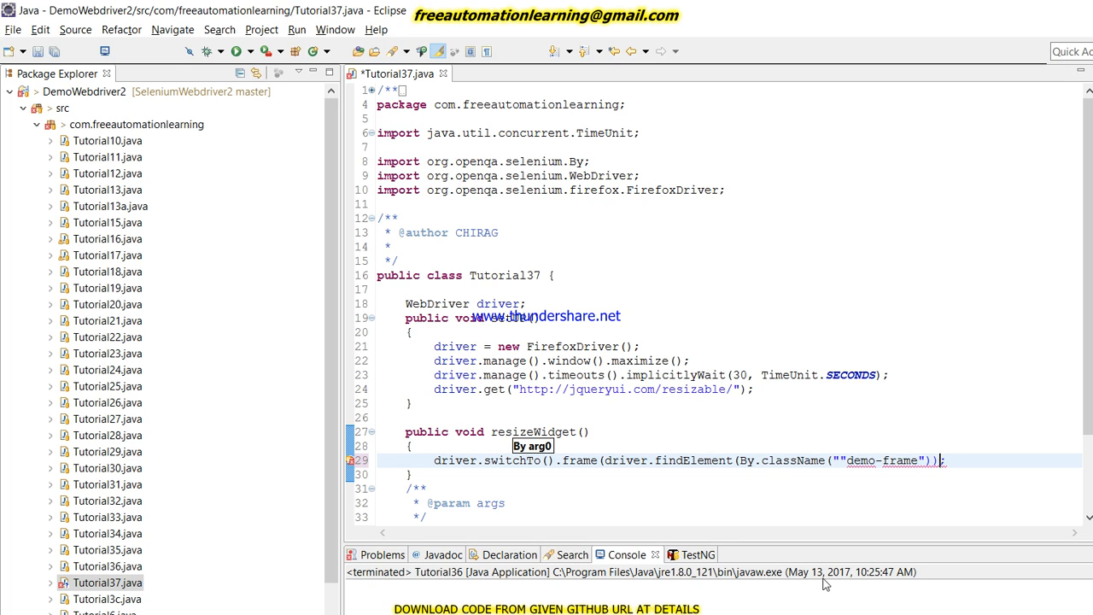
{"action": "mouse_move", "coordinate": [926, 603]}
{"action": "type", "text": ")"}
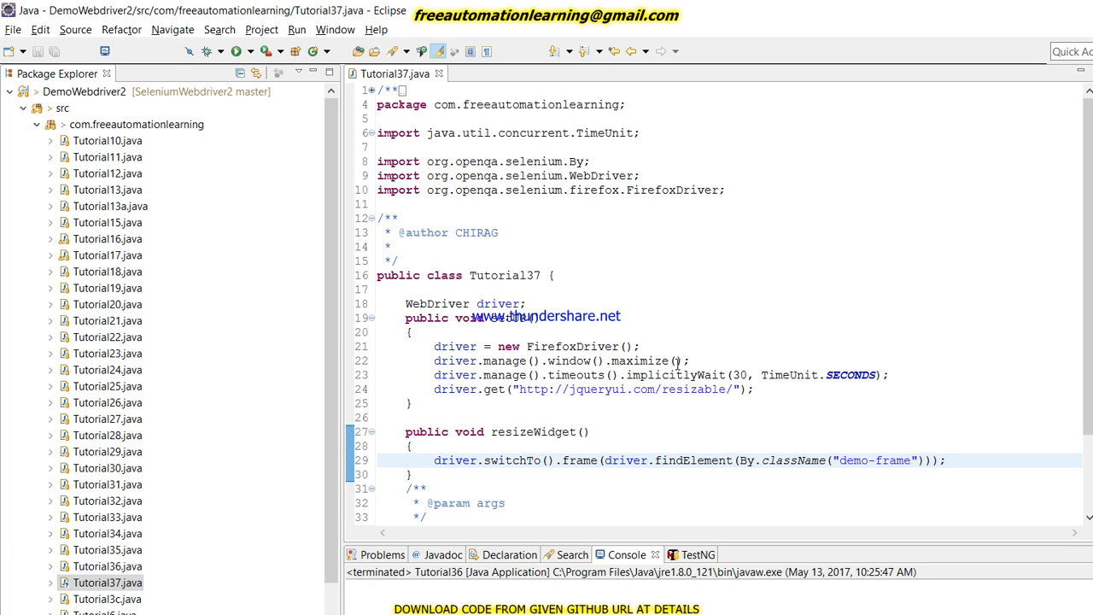
{"action": "key", "text": "Return"}
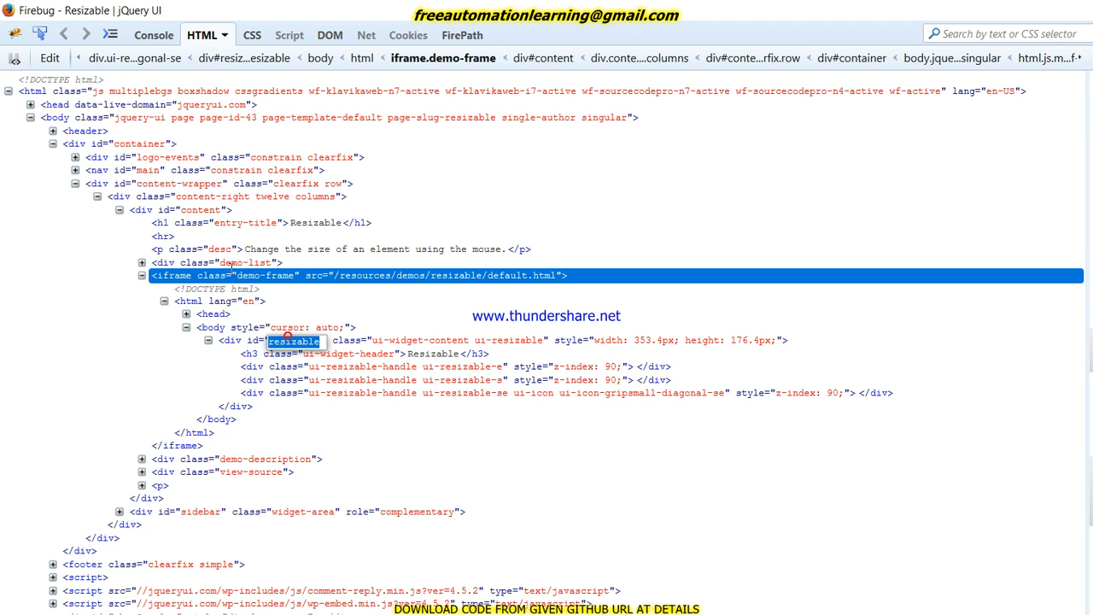
{"action": "mouse_move", "coordinate": [348, 31]}
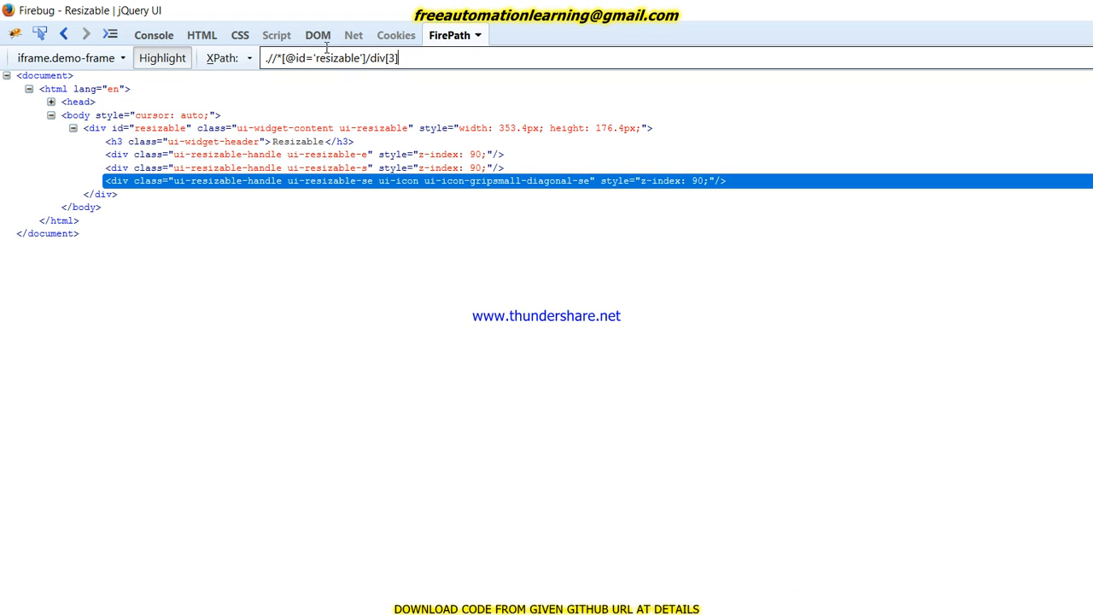
{"action": "triple_click", "coordinate": [331, 58]}
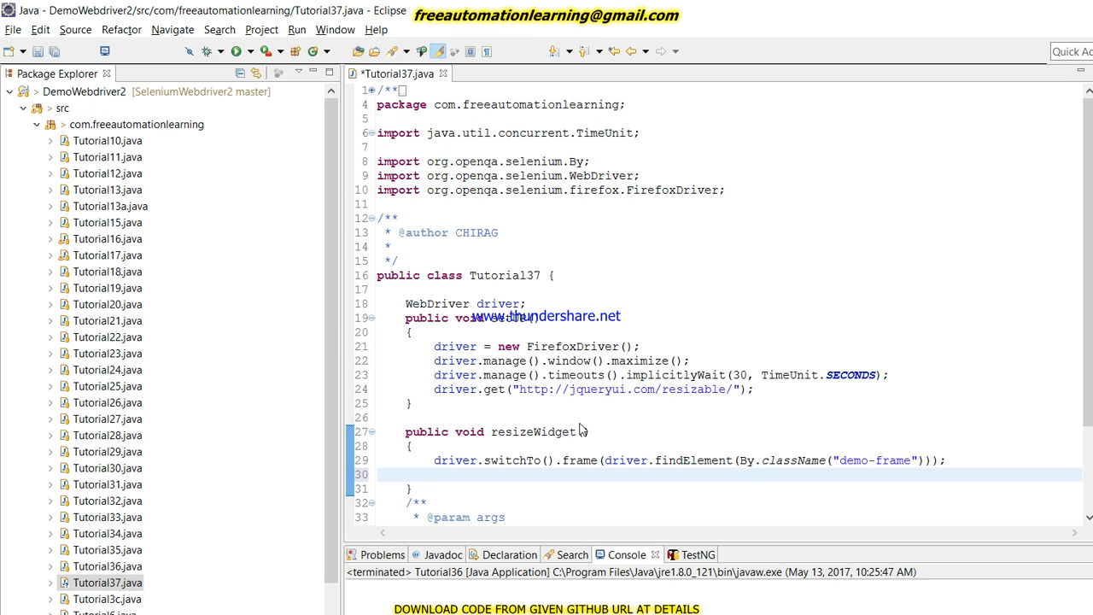
Store the resize handle found by the copied XPath in WebElement widget.
{"action": "type", "text": "We"}
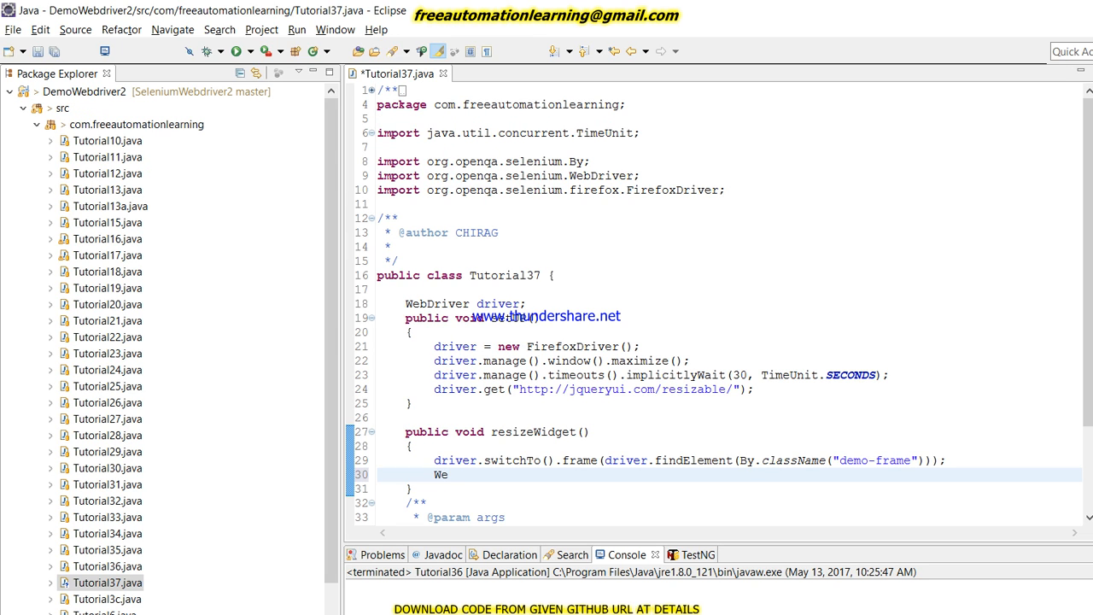
{"action": "type", "text": "WebElement"}
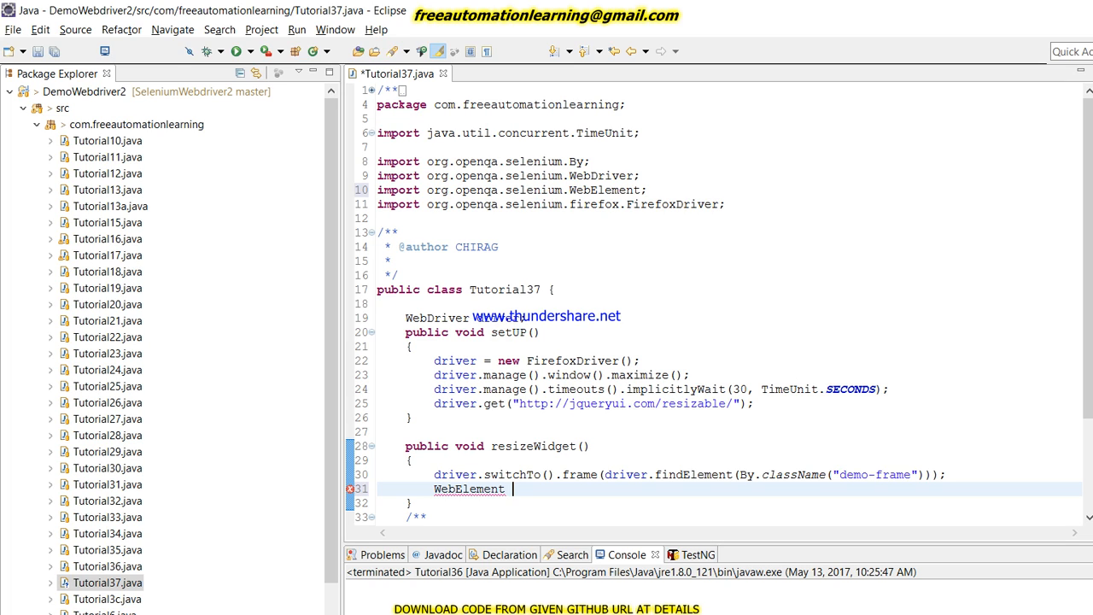
{"action": "type", "text": "wid"}
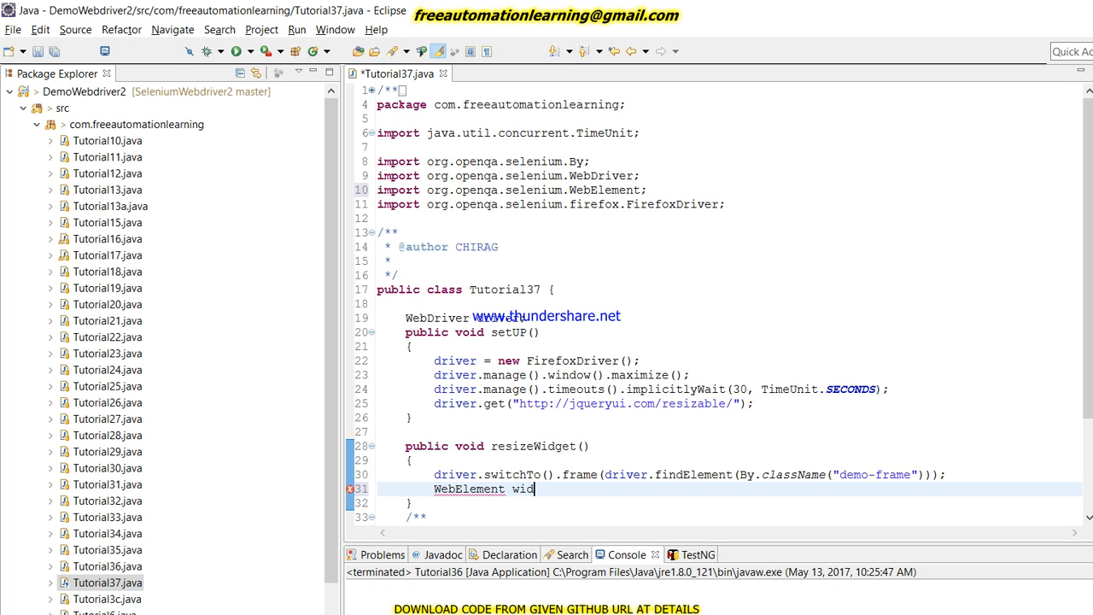
{"action": "type", "text": "get ="}
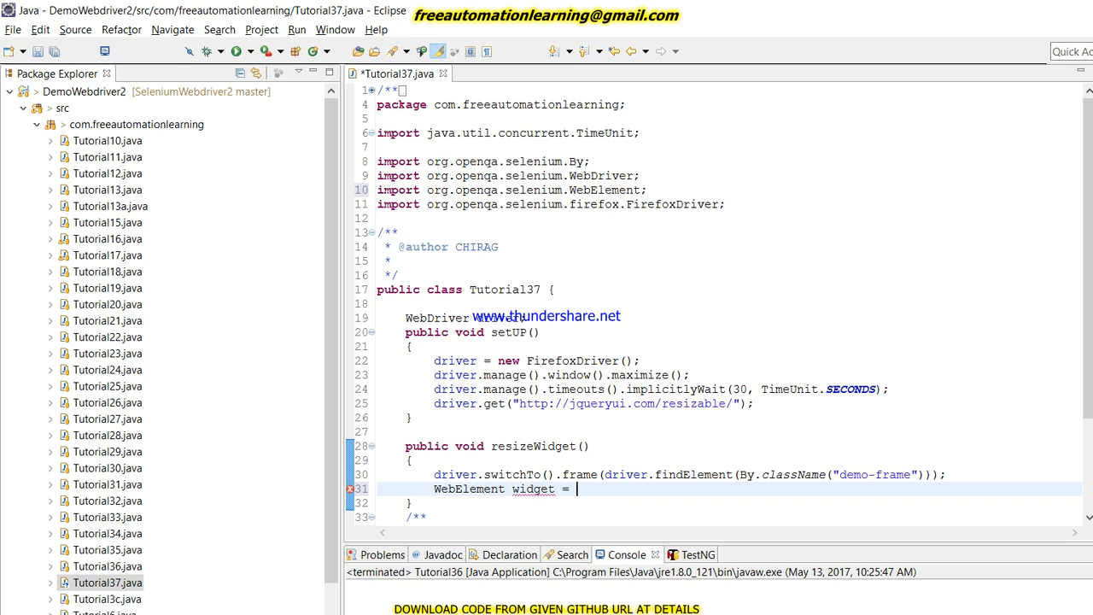
{"action": "type", "text": "driver.findElement(By.xpath(\"//*[@id='resizable']/div[3]\"));"}
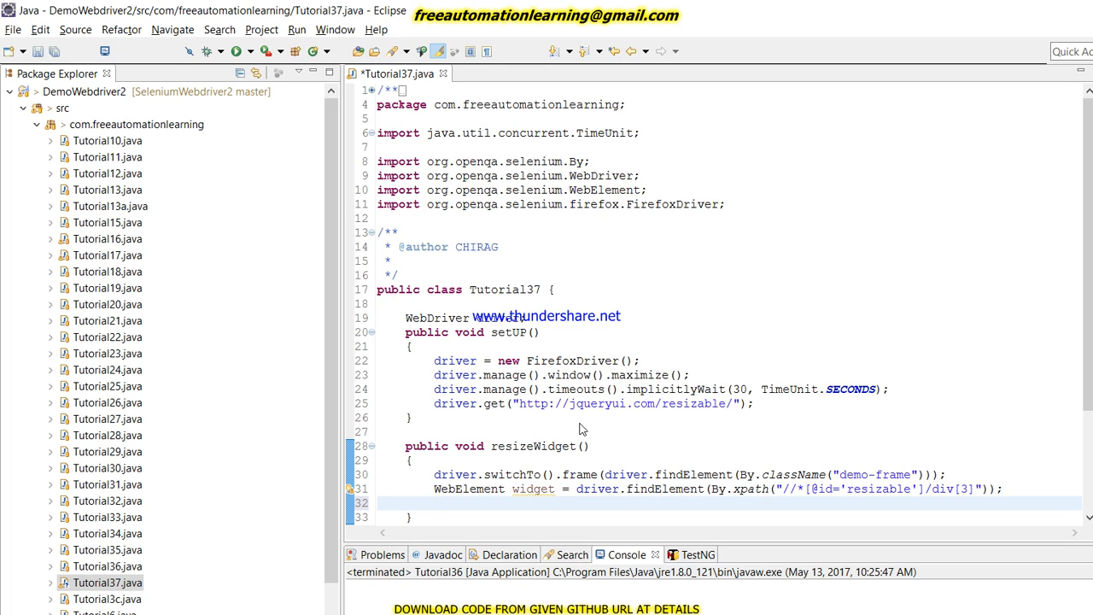
Begin declaring Actions act = new Actions using content assist.
{"action": "type", "text": "Actions act"}
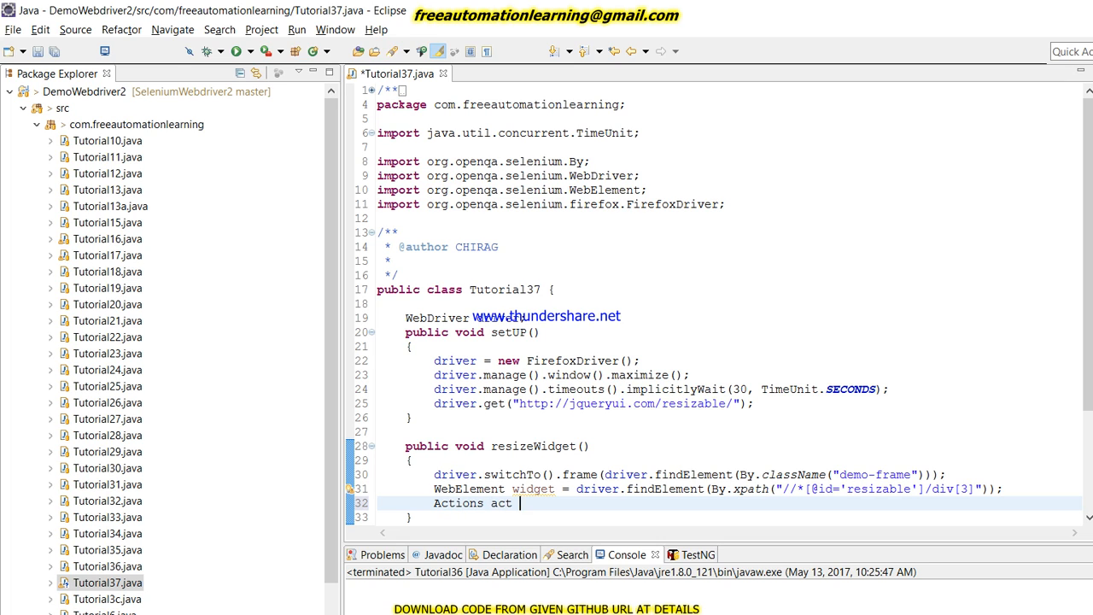
{"action": "type", "text": "= new A"}
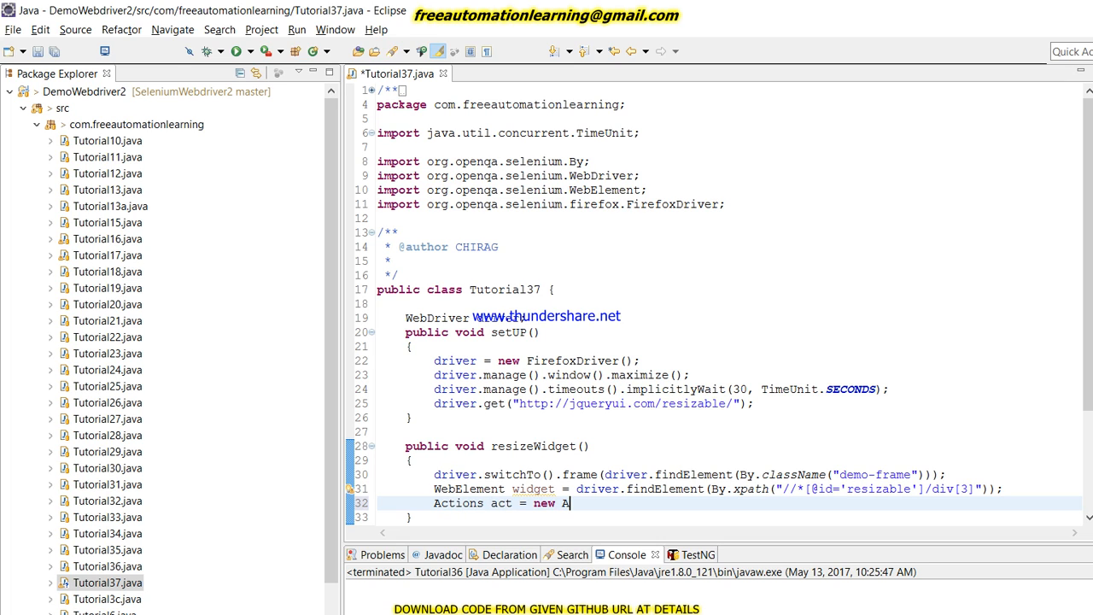
{"action": "type", "text": "ction"}
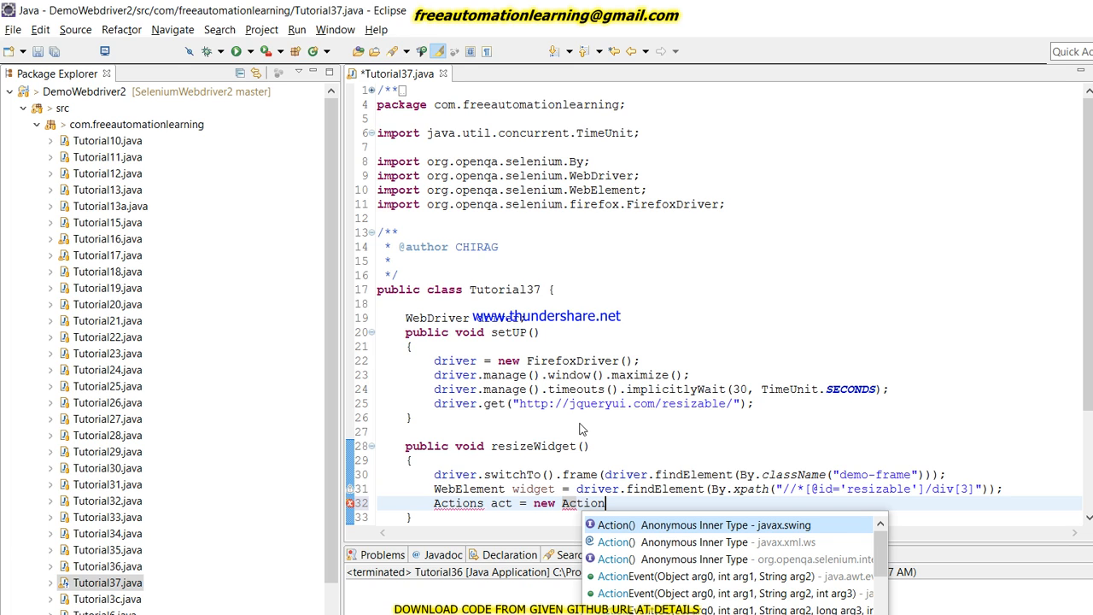
{"action": "type", "text": "s(driver);"}
{"action": "type", "text": "act."}
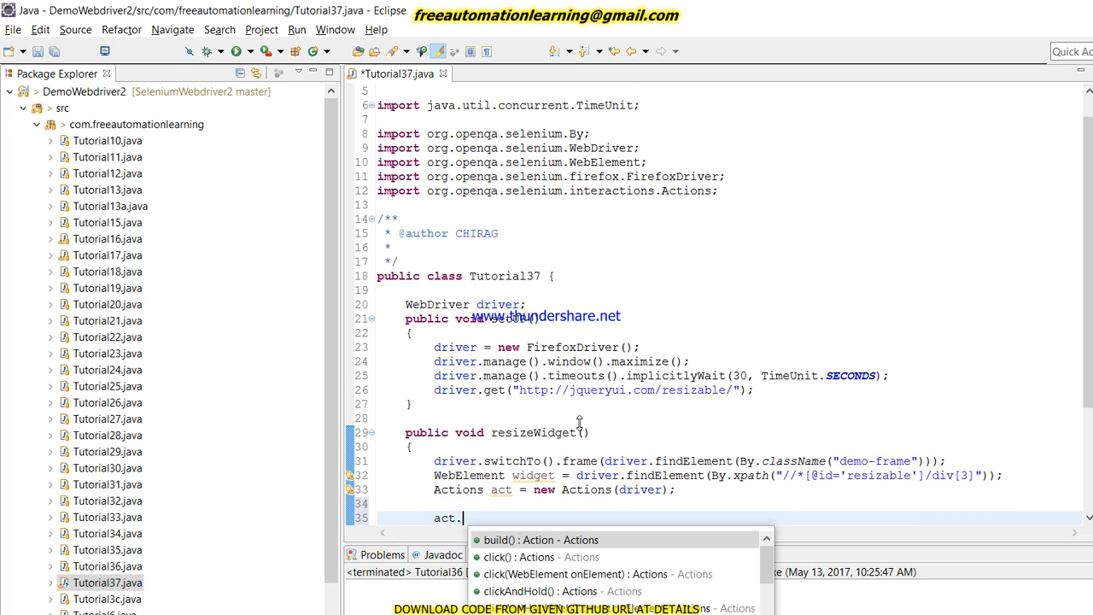
Complete new Actions(driver) and chain act.clickAndHold(widget).moveByOffset(80, 80).
{"action": "type", "text": "clickAndHold(widget"}
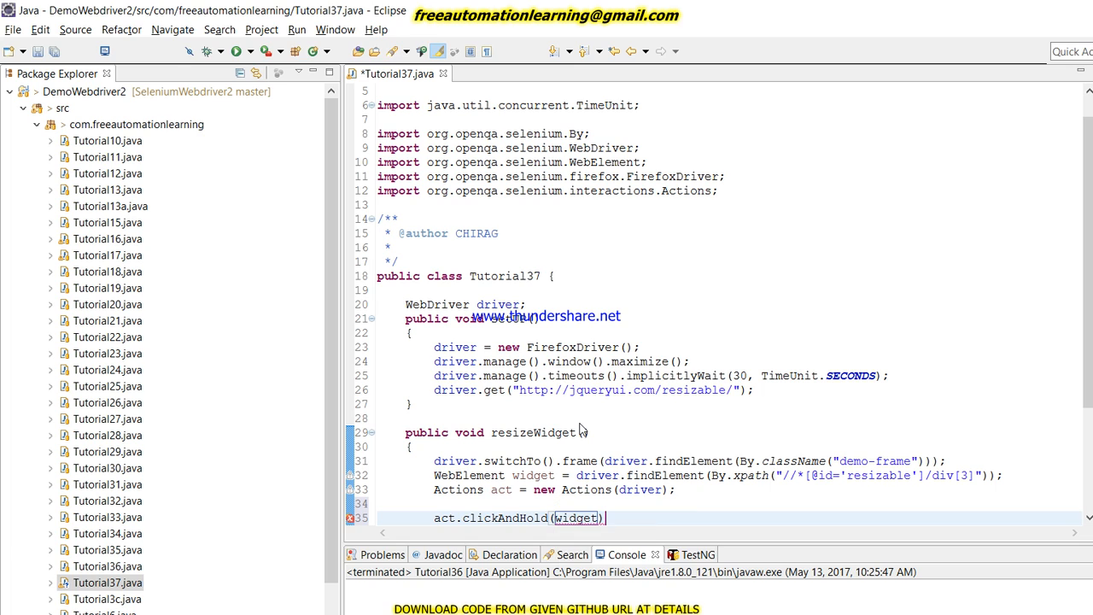
{"action": "type", "text": ".moveByOffset("}
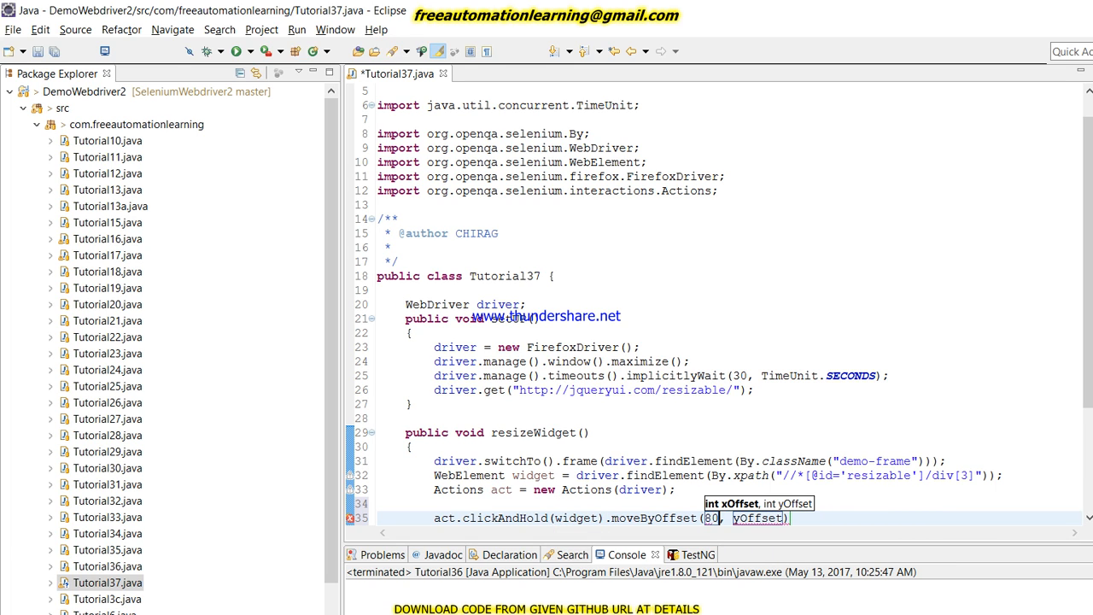
{"action": "type", "text": "80"}
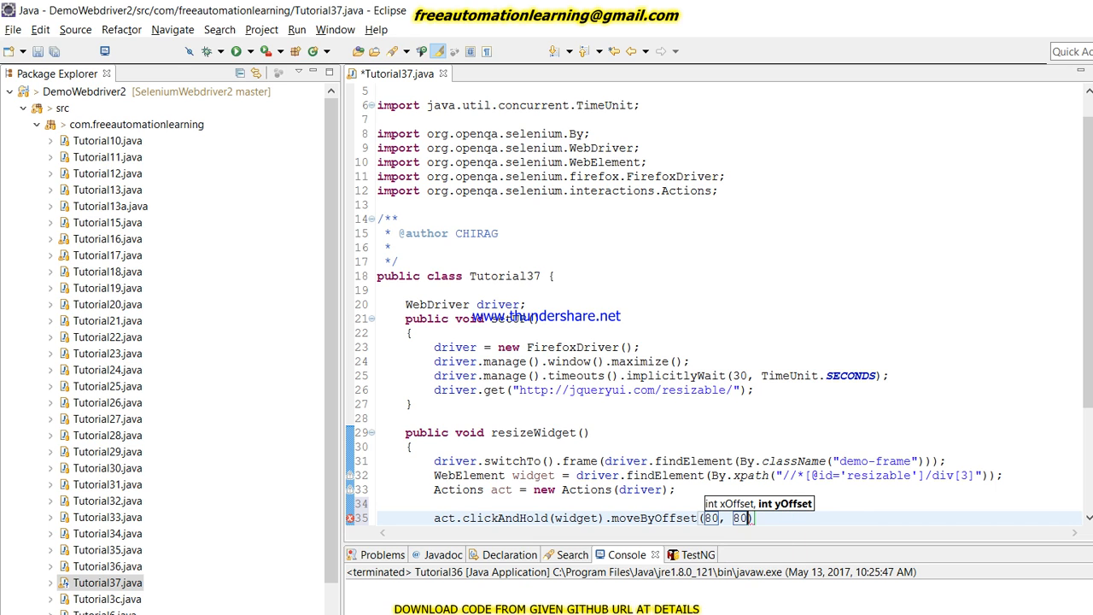
{"action": "key", "text": "ctrl+s"}
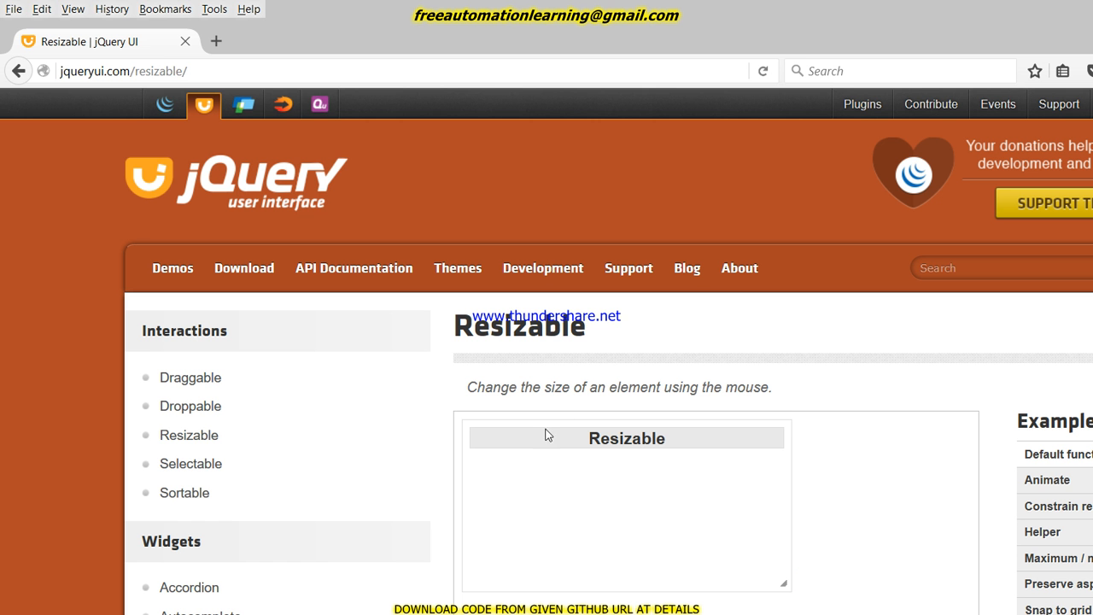
Drag the Resizable demo box in Firefox to enlarge it, as the code should.
{"action": "left_click_drag", "start_coordinate": [782, 585], "coordinate": [709, 550]}
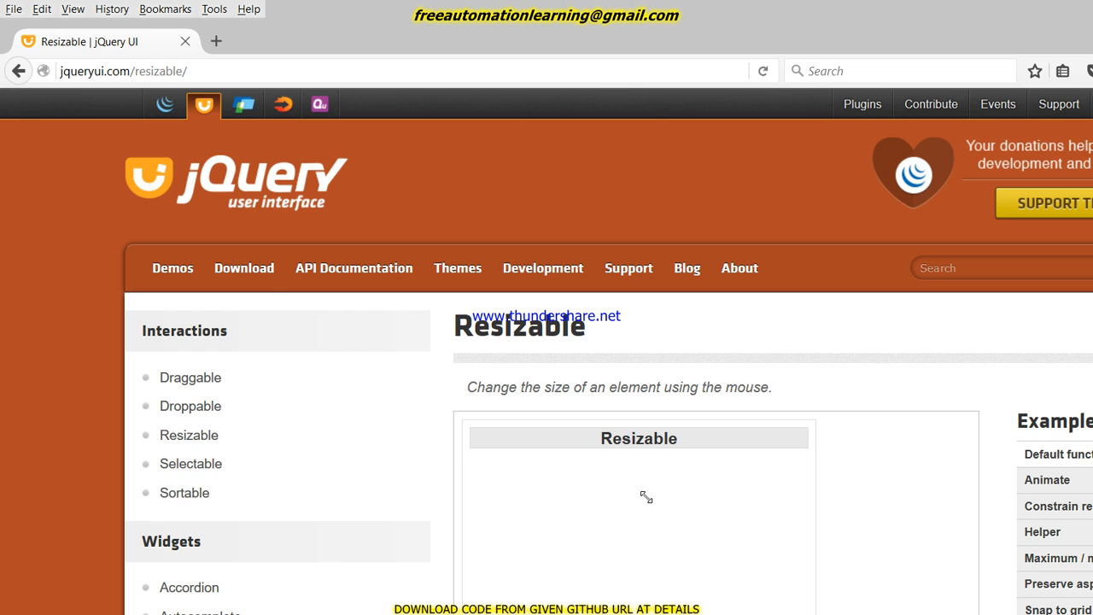
{"action": "mouse_move", "coordinate": [598, 430]}
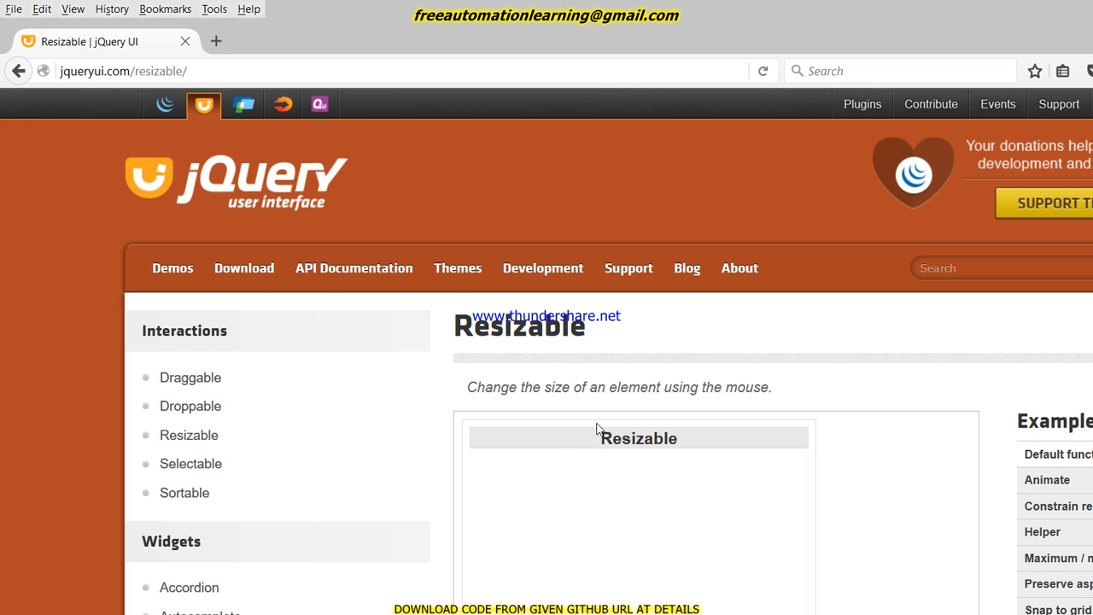
{"action": "mouse_move", "coordinate": [629, 325]}
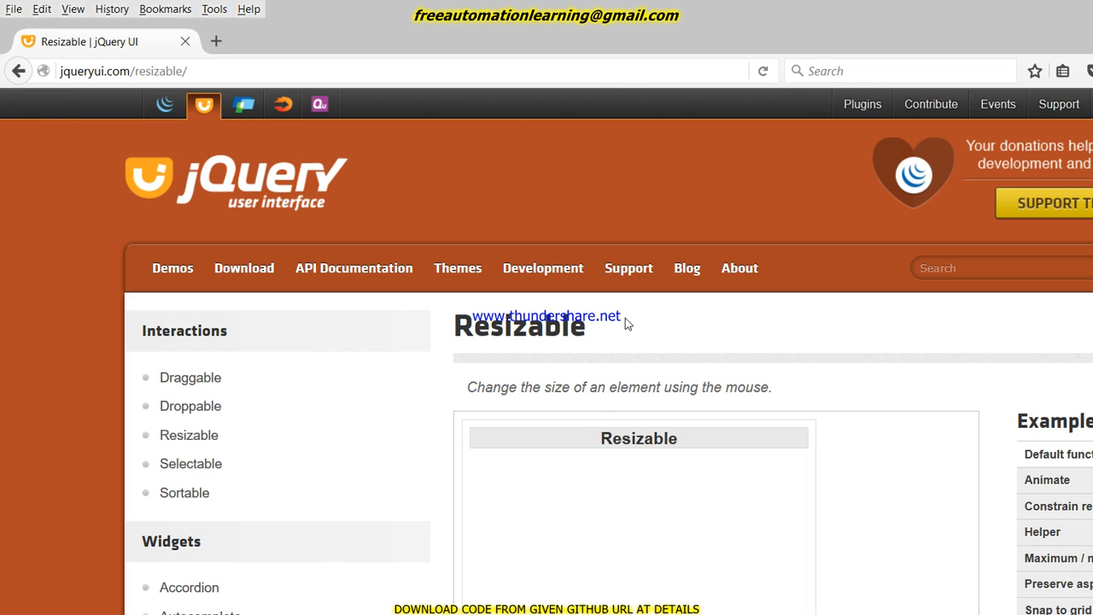
{"action": "mouse_move", "coordinate": [653, 499]}
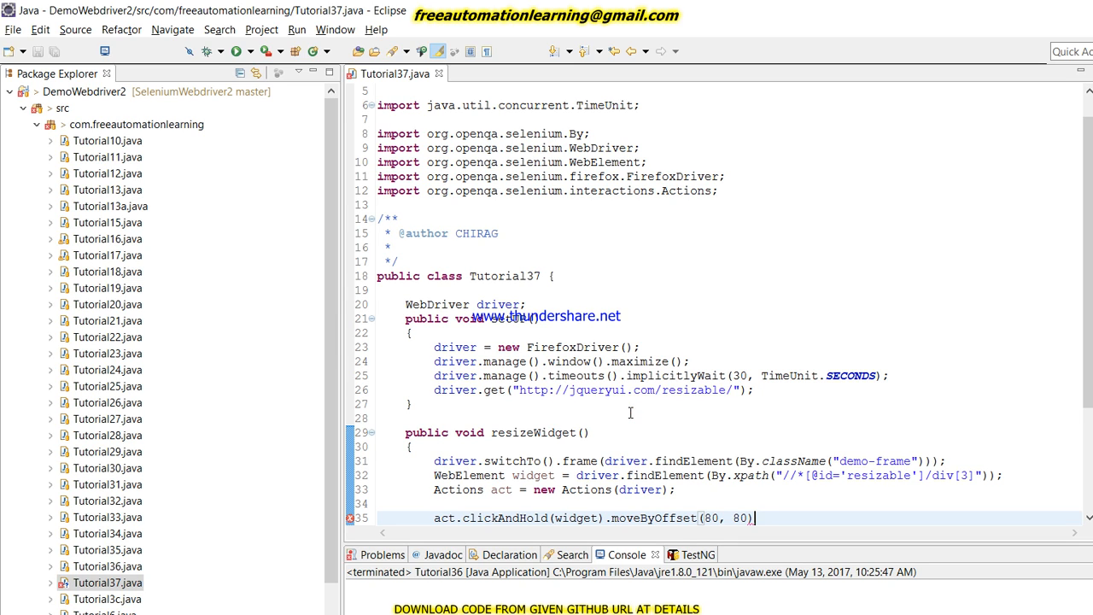
End the action chain with .release().build().perform();.
{"action": "type", "text": ".release()."}
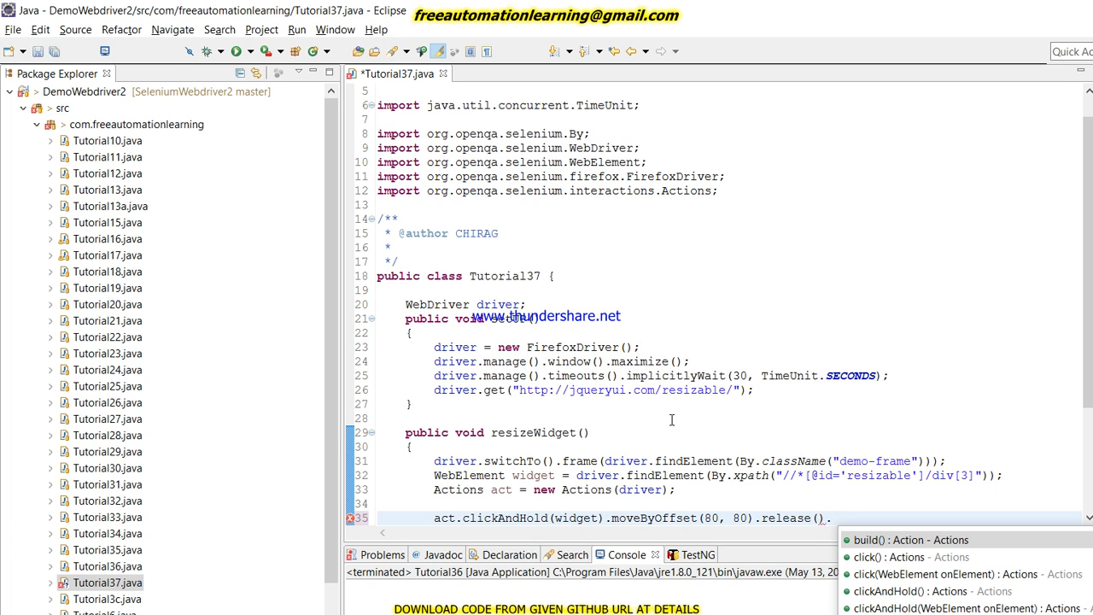
{"action": "type", "text": "build()."}
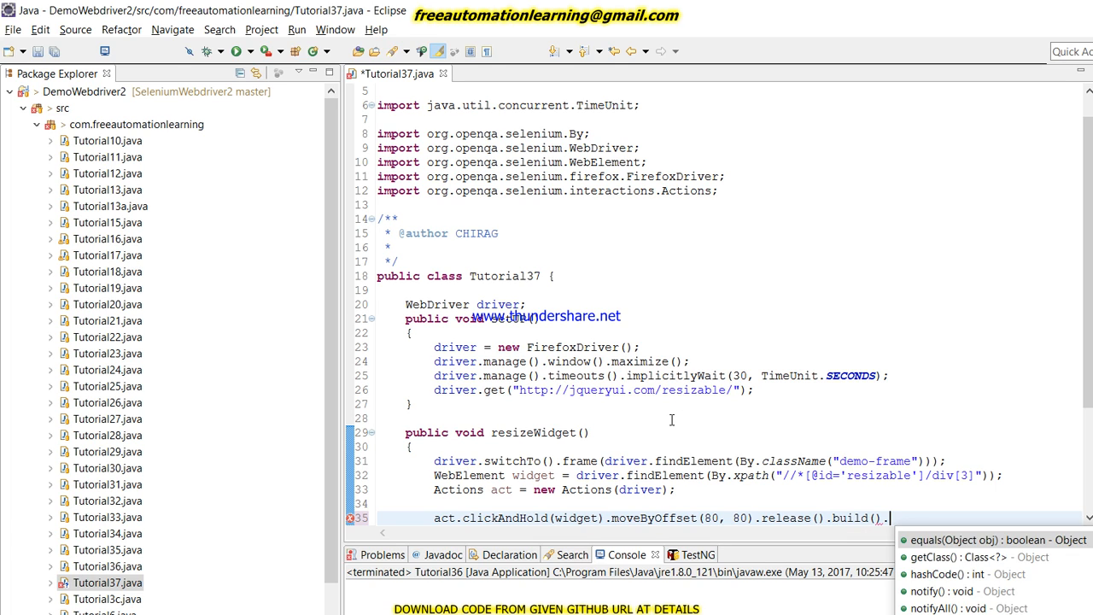
{"action": "type", "text": "perform();"}
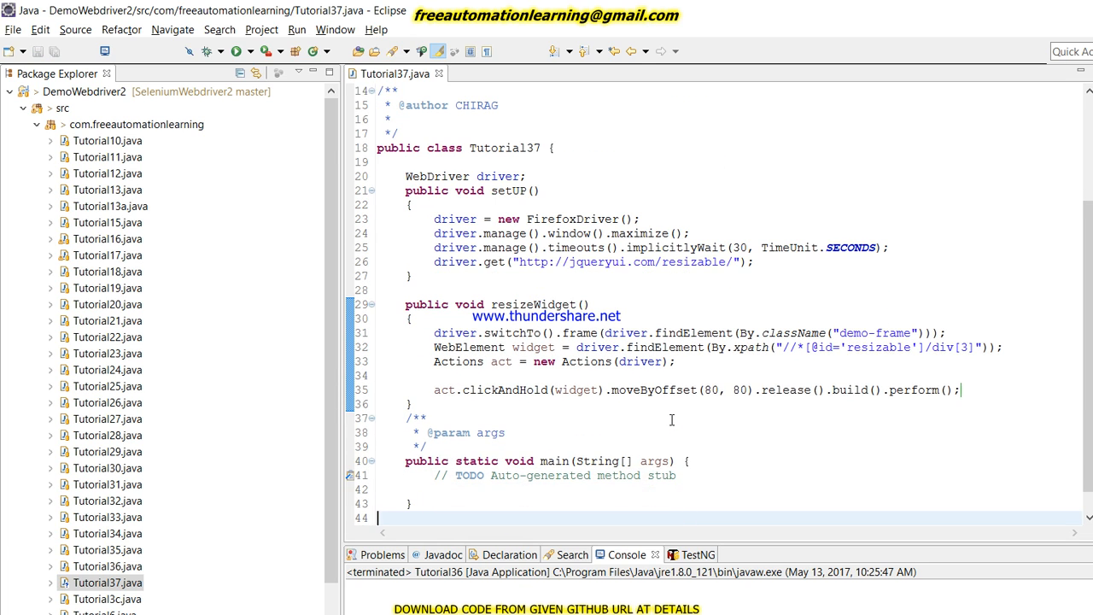
In main, create Tutorial37 obj and call obj.setUP() and obj.resizeWidget().
{"action": "key", "text": "Enter"}
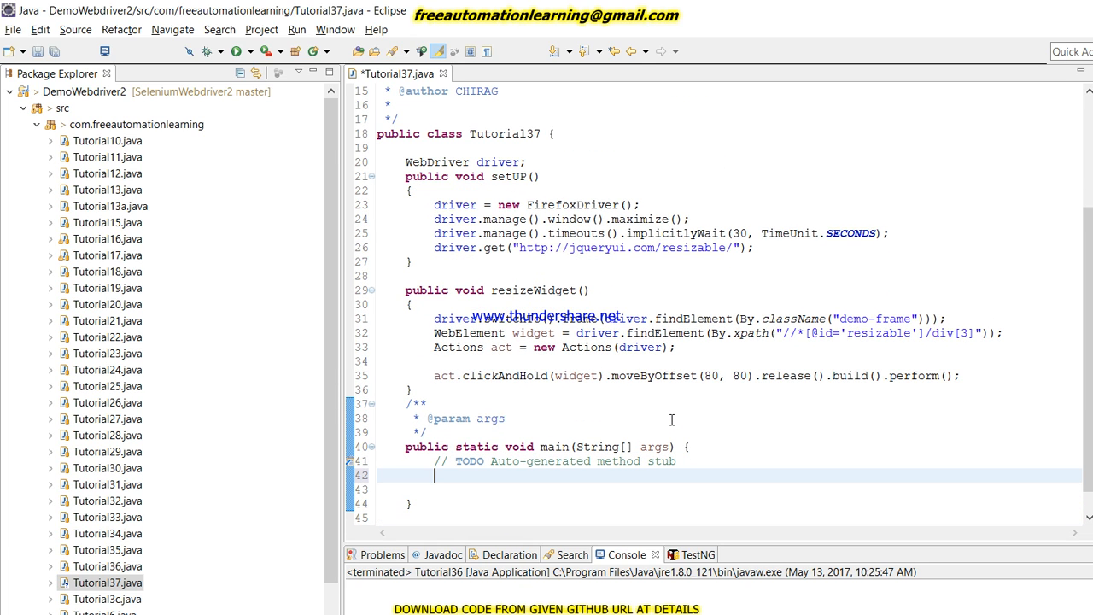
{"action": "type", "text": "Tutorial3"}
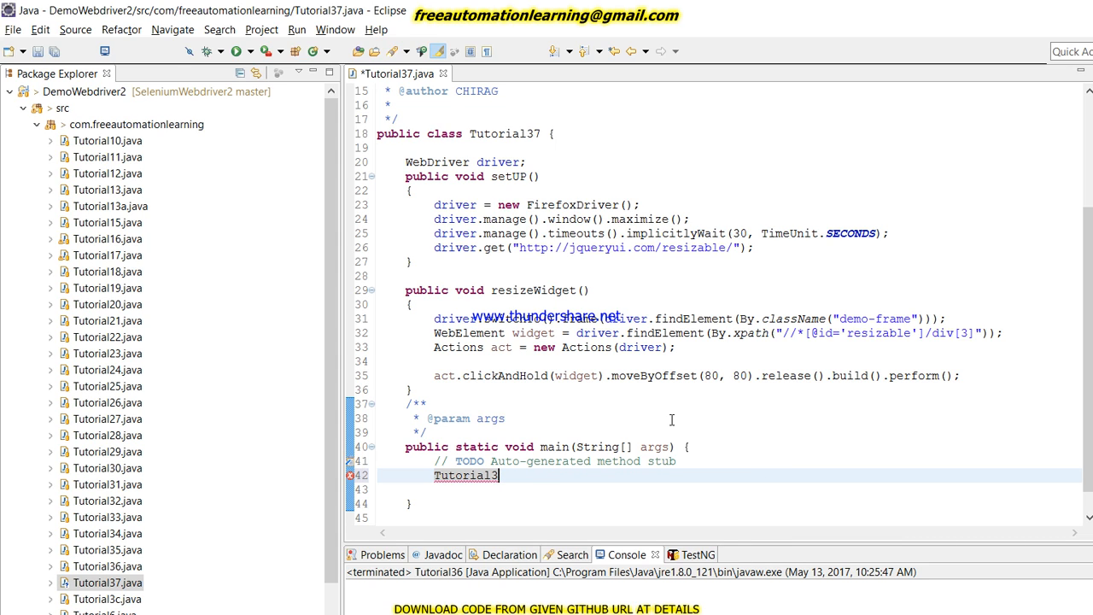
{"action": "type", "text": "7"}
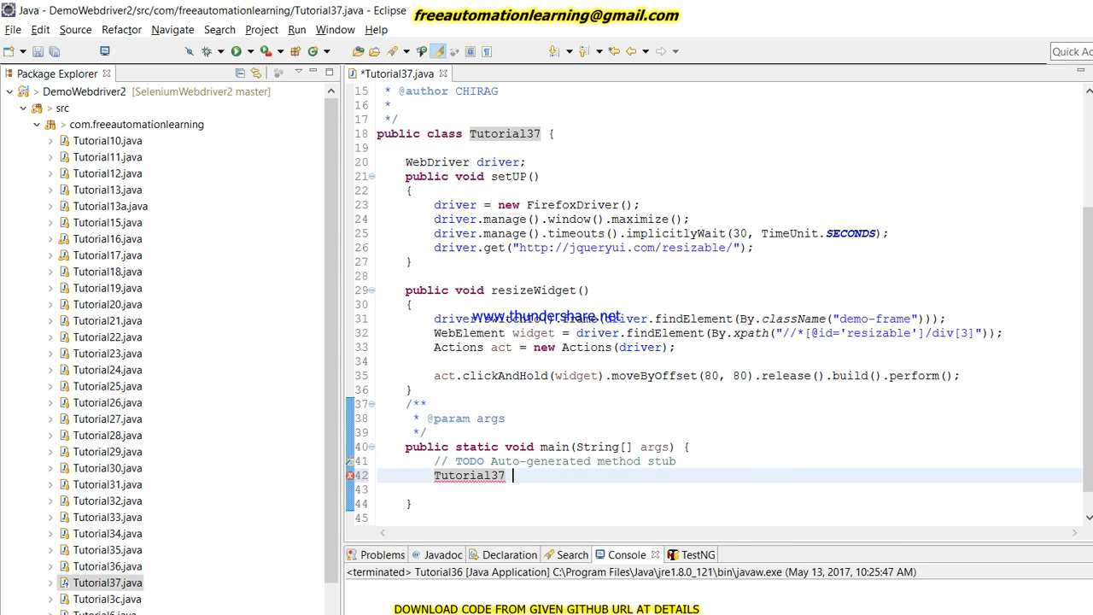
{"action": "type", "text": "obj ="}
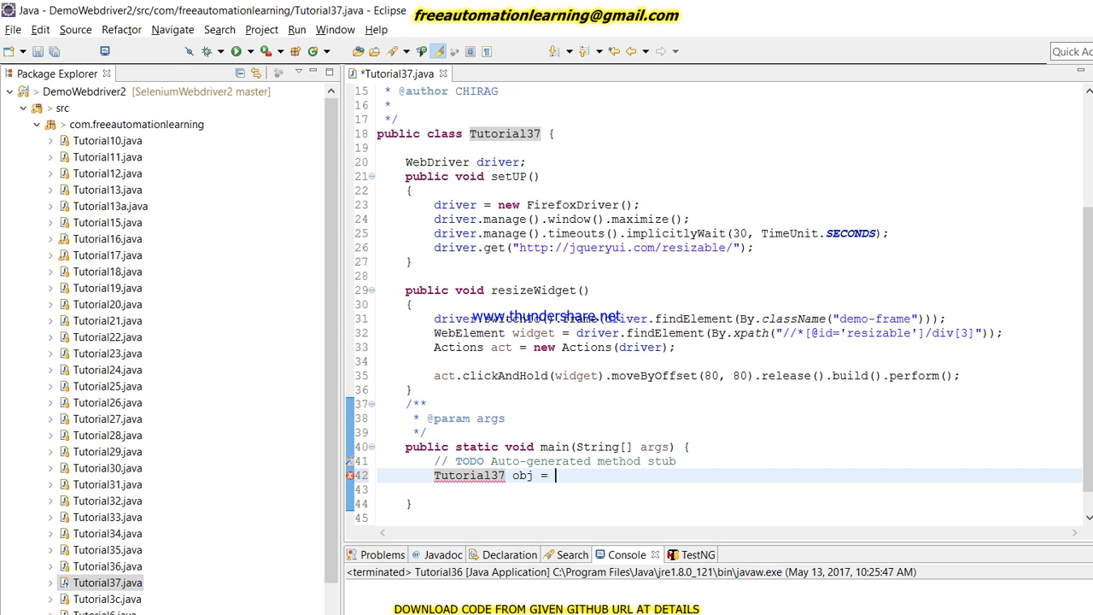
{"action": "type", "text": "new Tutorial37();"}
{"action": "left_click", "coordinate": [729, 489]}
{"action": "type", "text": "obj"}
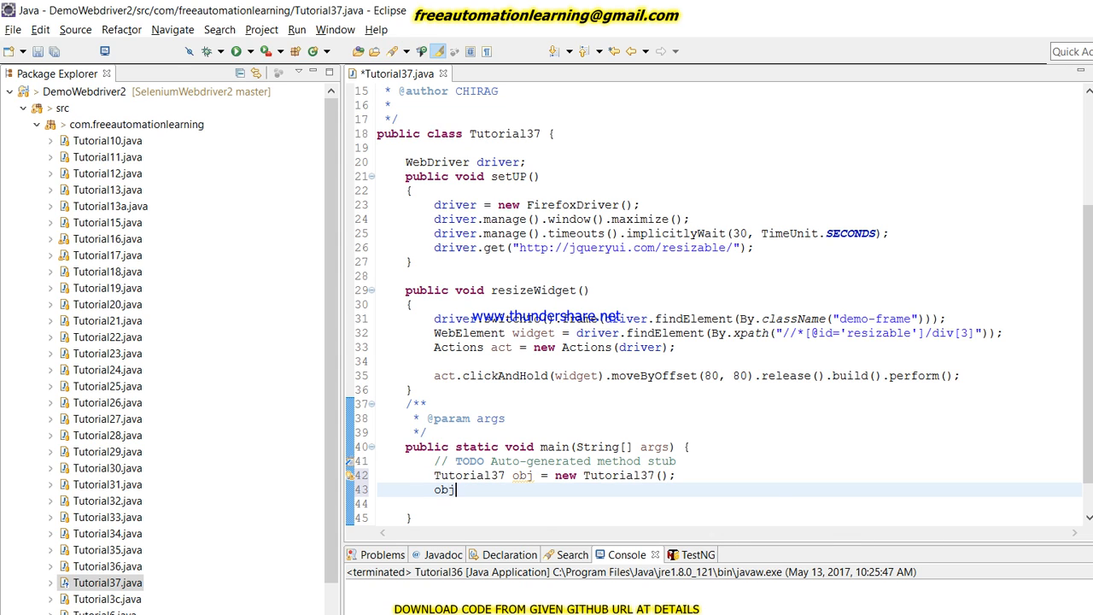
{"action": "type", "text": ".setUP();"}
{"action": "left_click", "coordinate": [729, 503]}
{"action": "type", "text": "obj"}
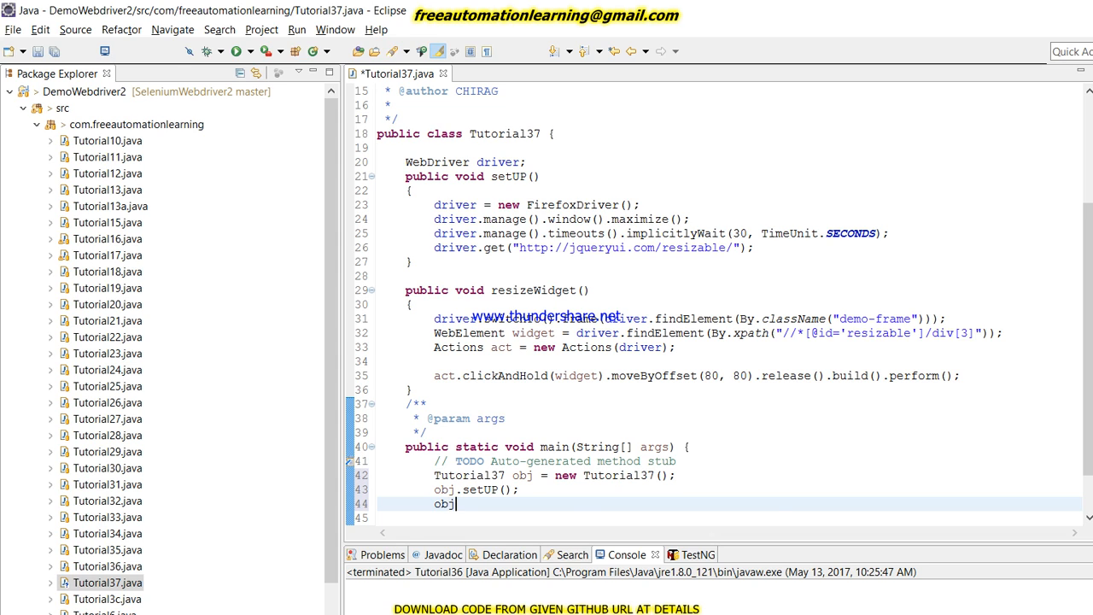
{"action": "type", "text": ".resizeWidget();"}
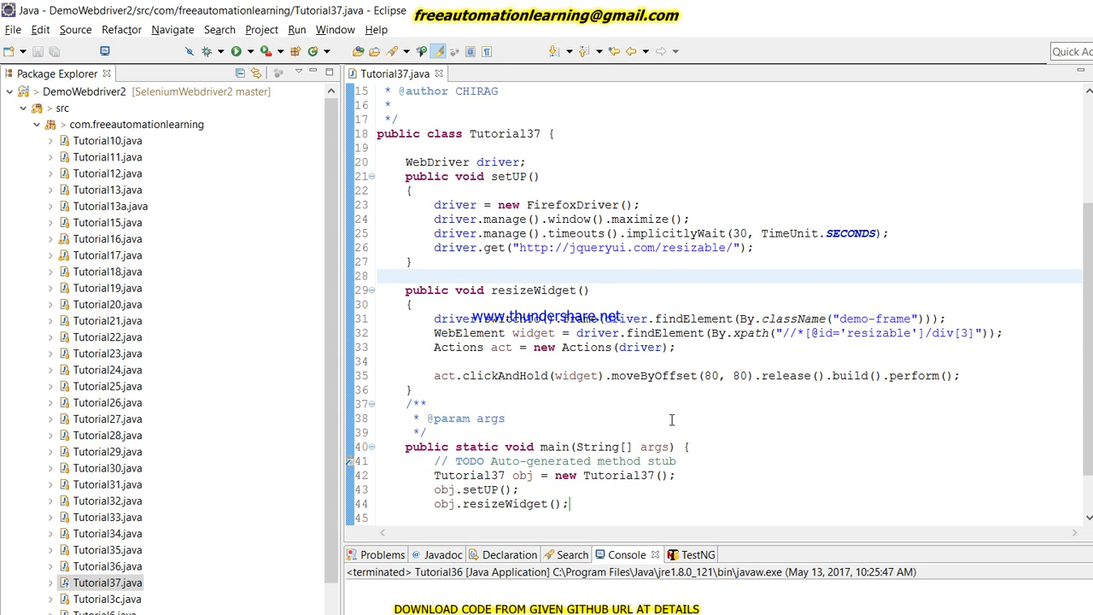
Add a '// code for resize' comment above the action chain in resizeWidget.
{"action": "left_click", "coordinate": [565, 347]}
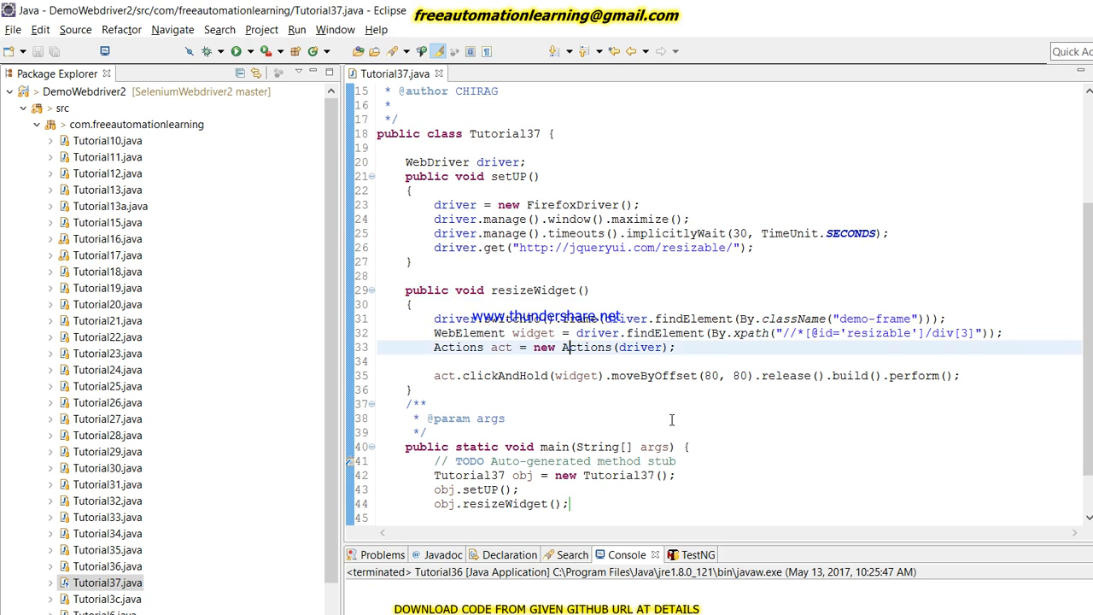
{"action": "type", "text": "// c"}
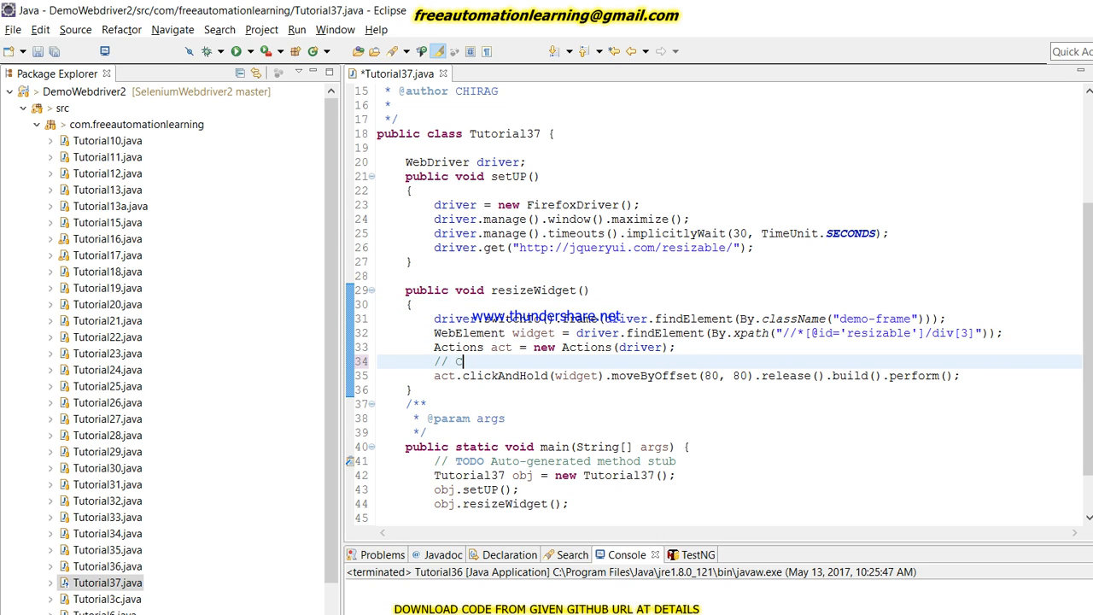
{"action": "type", "text": "ode for"}
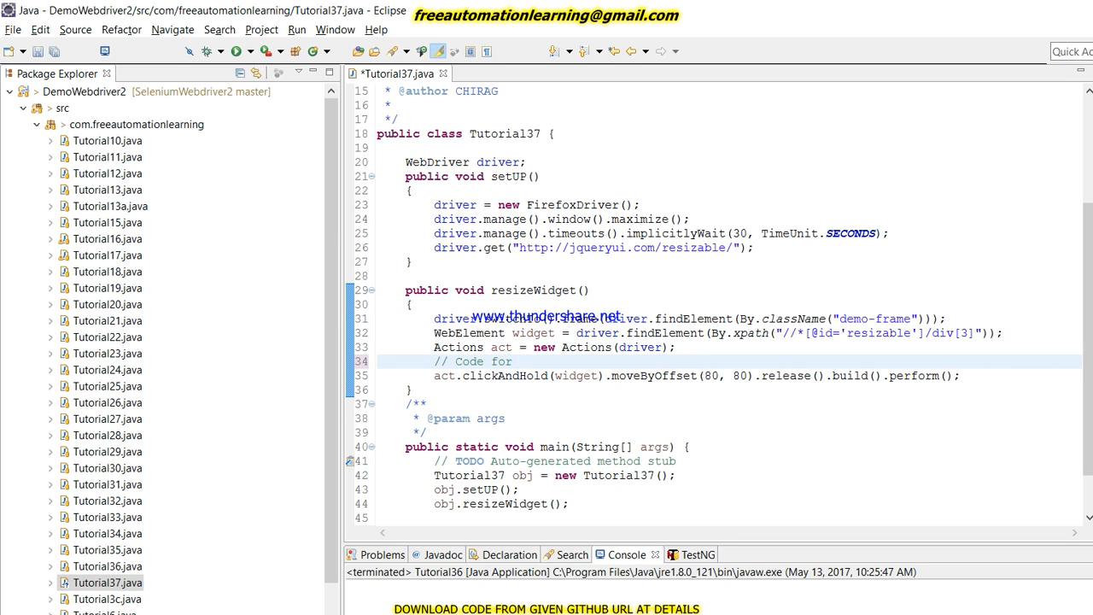
{"action": "type", "text": "resize"}
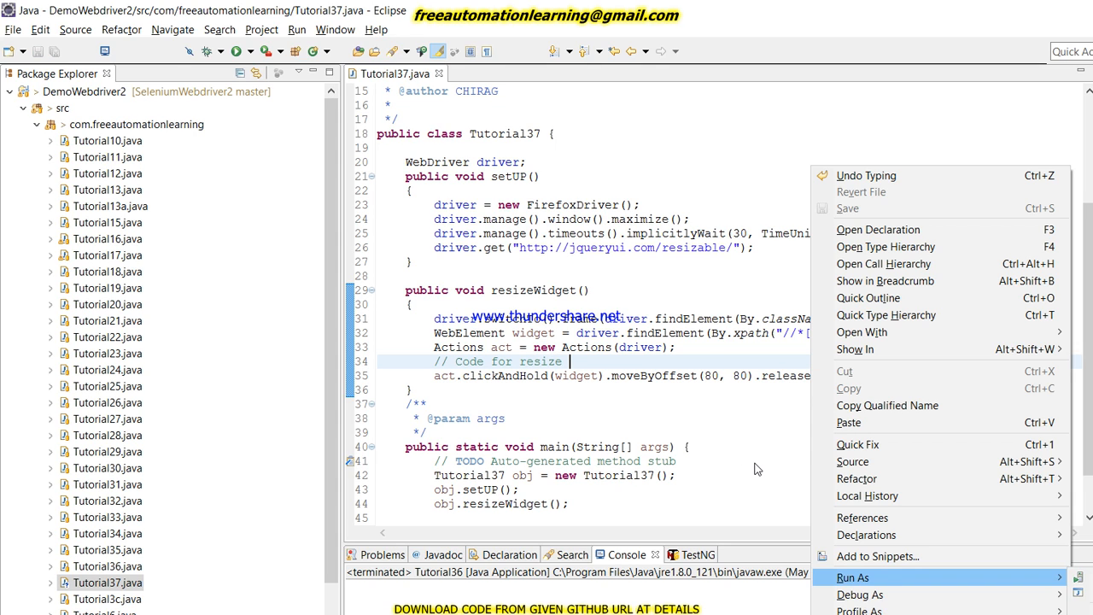
Run Tutorial37 as a Java application and watch Firefox open the resizable page.
{"action": "left_click", "coordinate": [880, 476]}
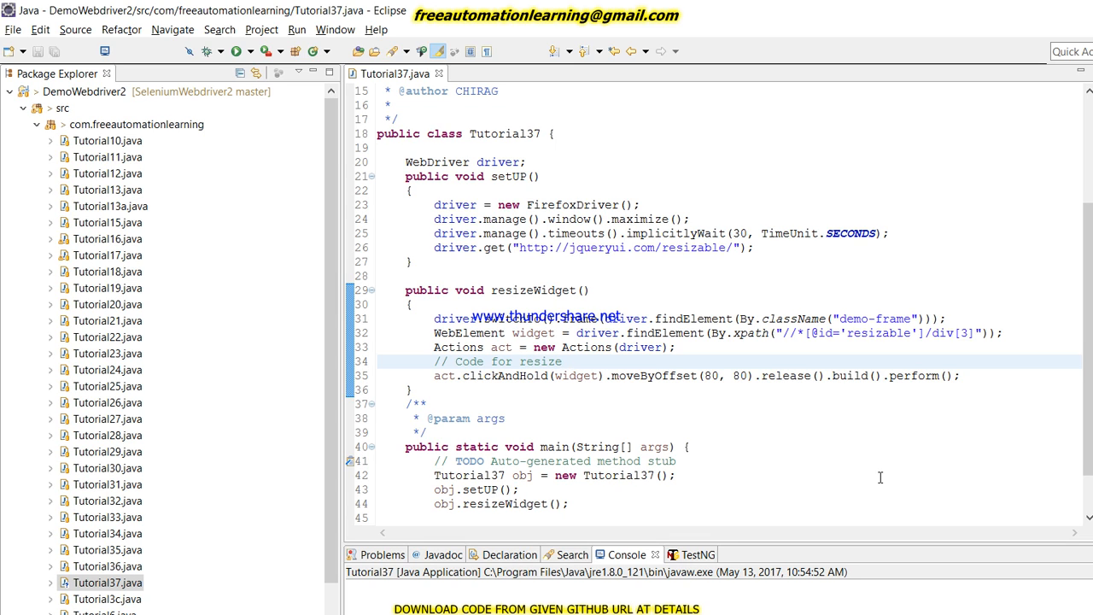
{"action": "left_click", "coordinate": [571, 362]}
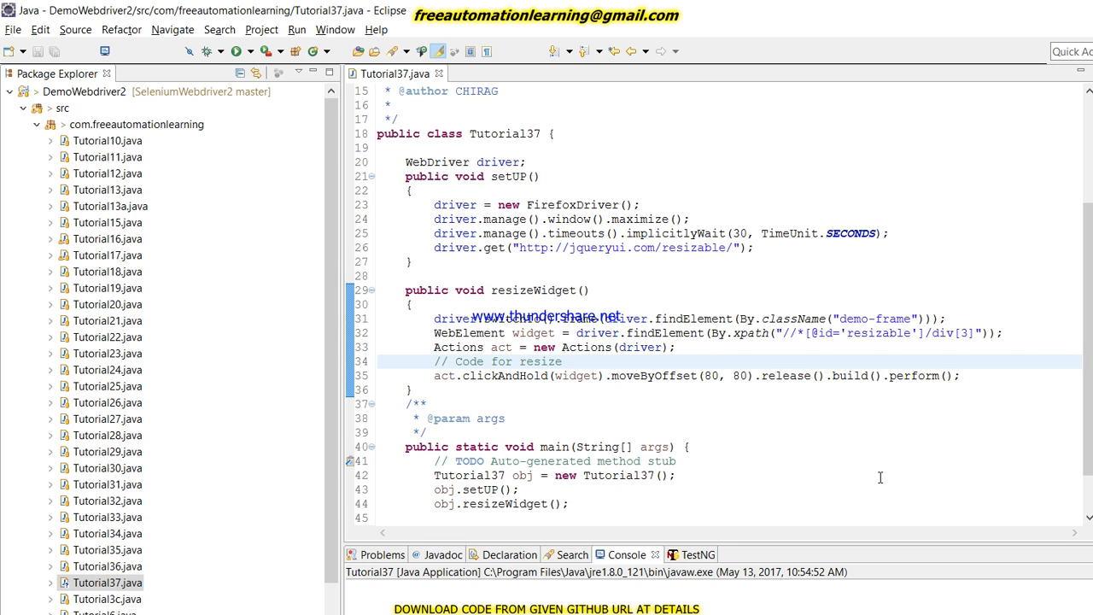
{"action": "left_click", "coordinate": [570, 362]}
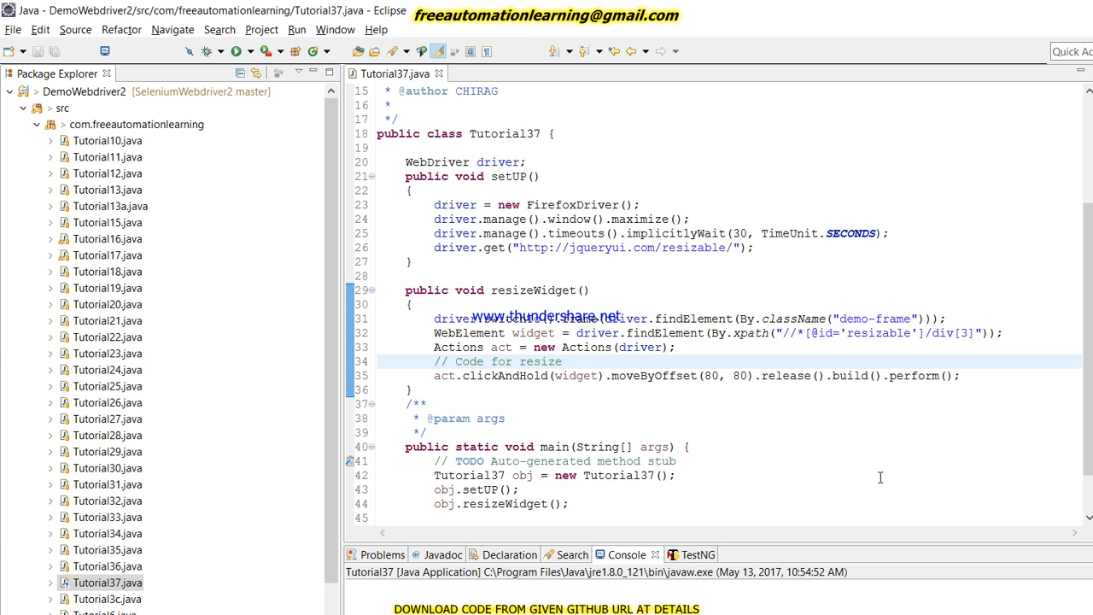
{"action": "left_click", "coordinate": [571, 362]}
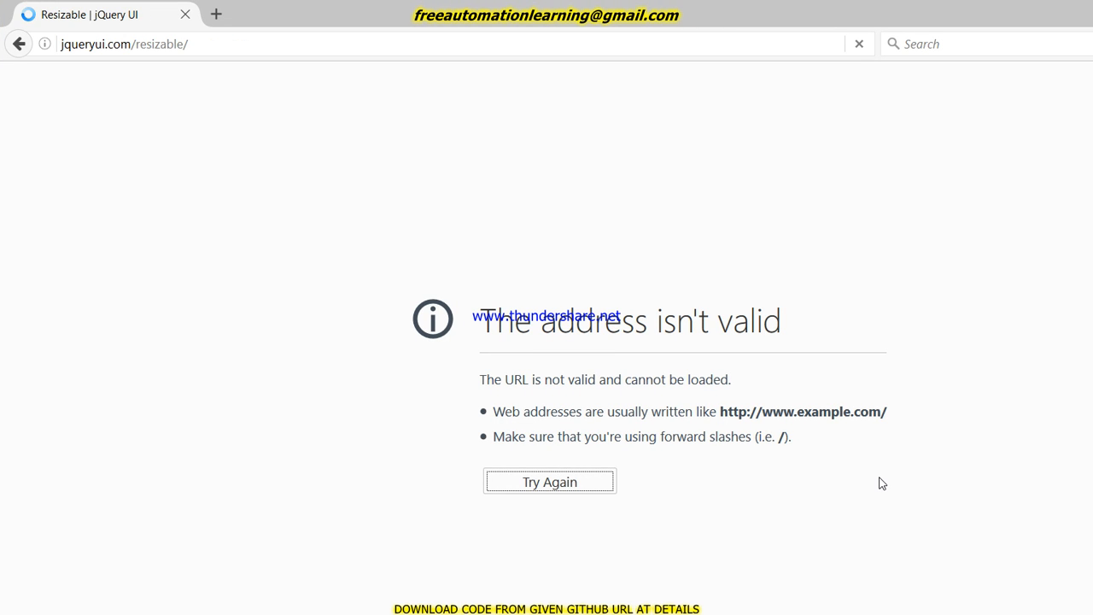
Retry the failed load so the jQuery UI Resizable demo page appears.
{"action": "left_click", "coordinate": [550, 482]}
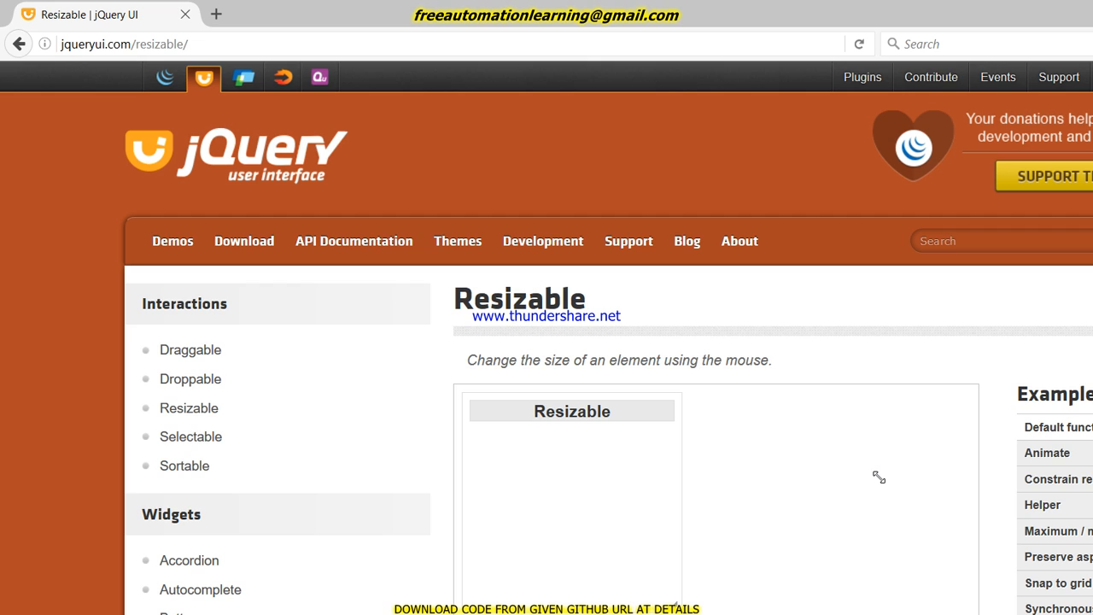
{"action": "mouse_move", "coordinate": [595, 509]}
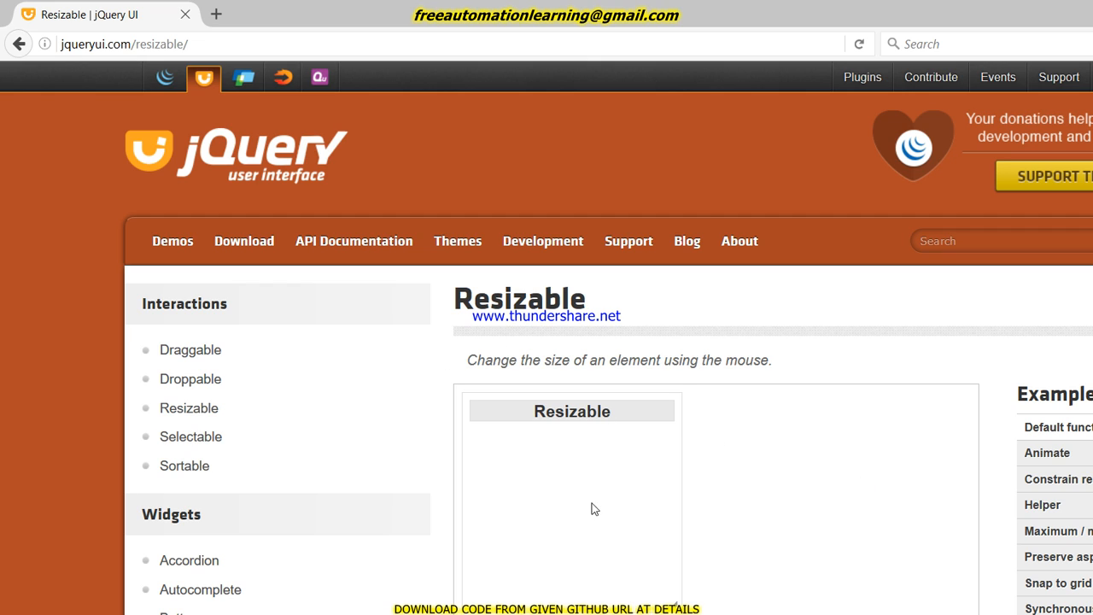
{"action": "mouse_move", "coordinate": [628, 386]}
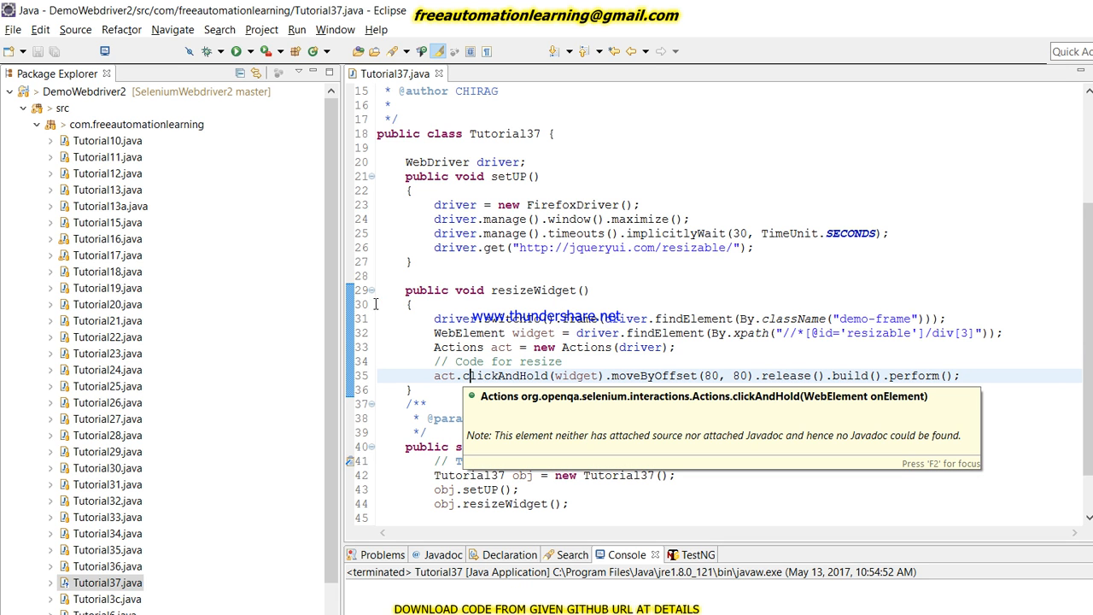
Show the Javadoc note for Actions.clickAndHold in the Tutorial37 editor.
{"action": "double_click", "coordinate": [506, 376]}
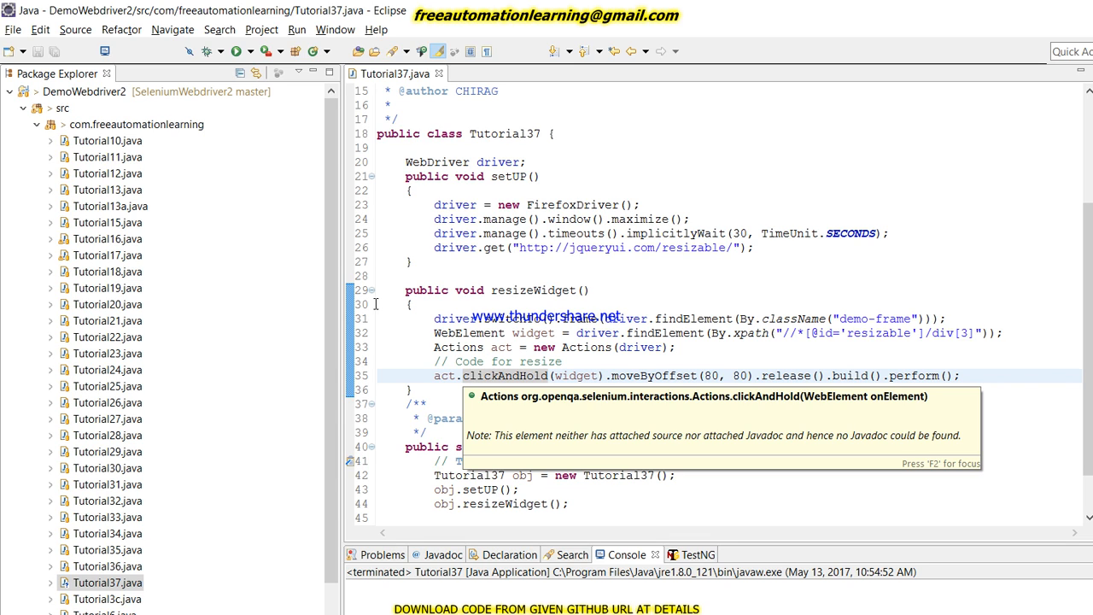
{"action": "left_click", "coordinate": [469, 375]}
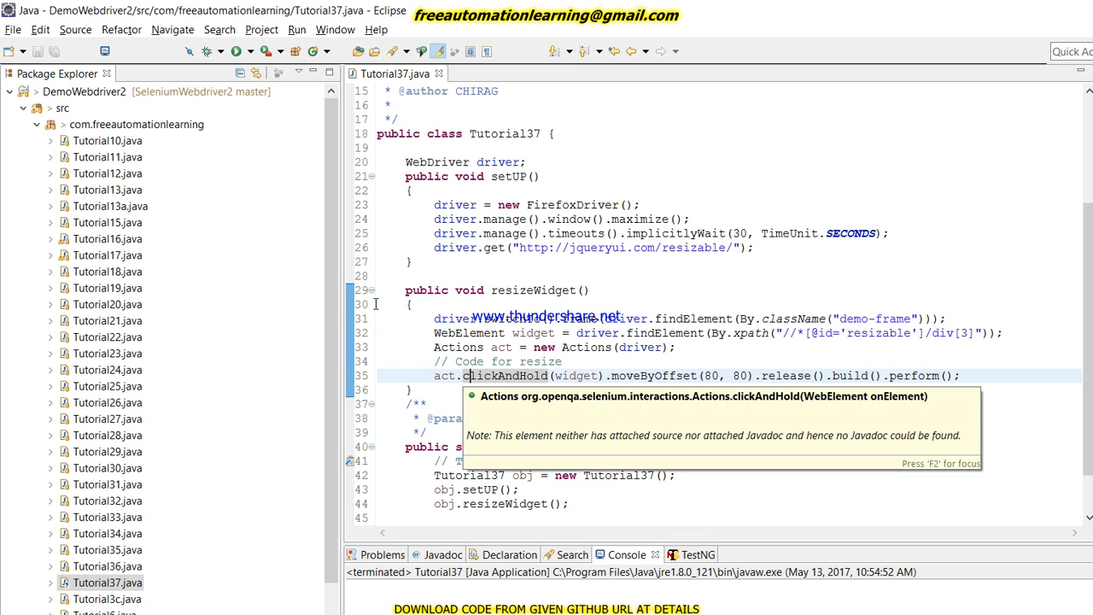